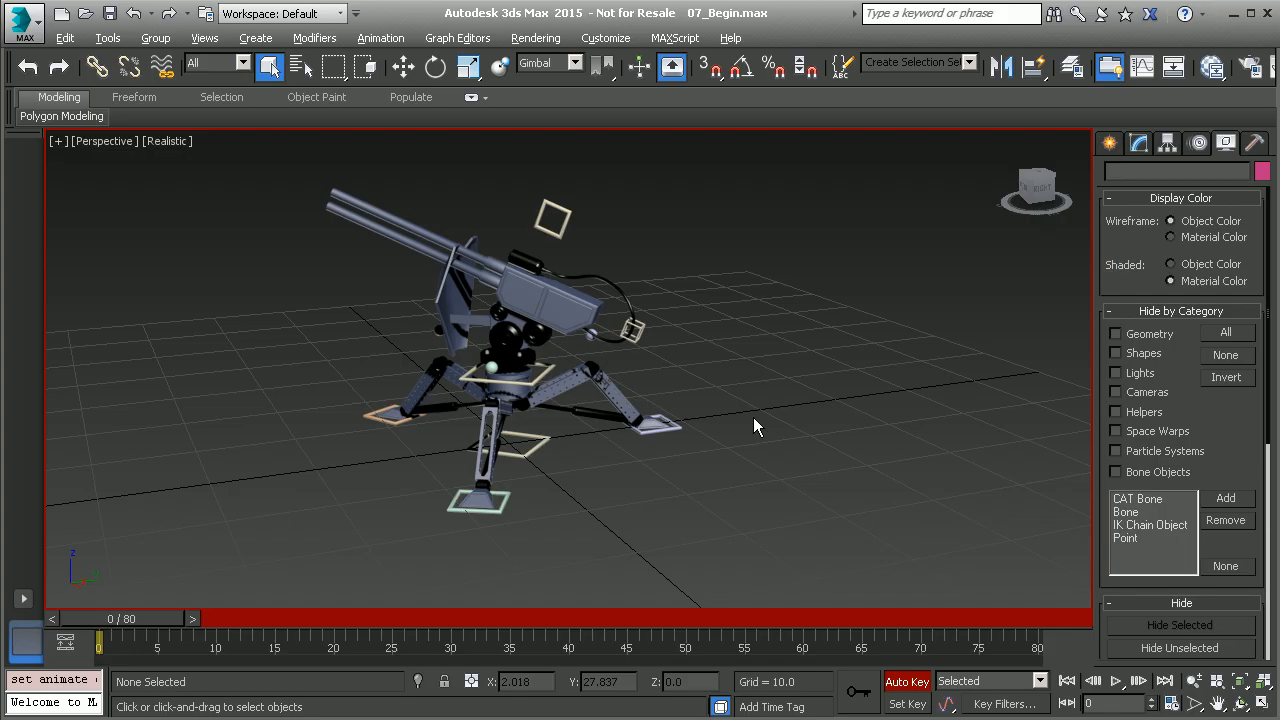
pyautogui.moveTo(752, 432)
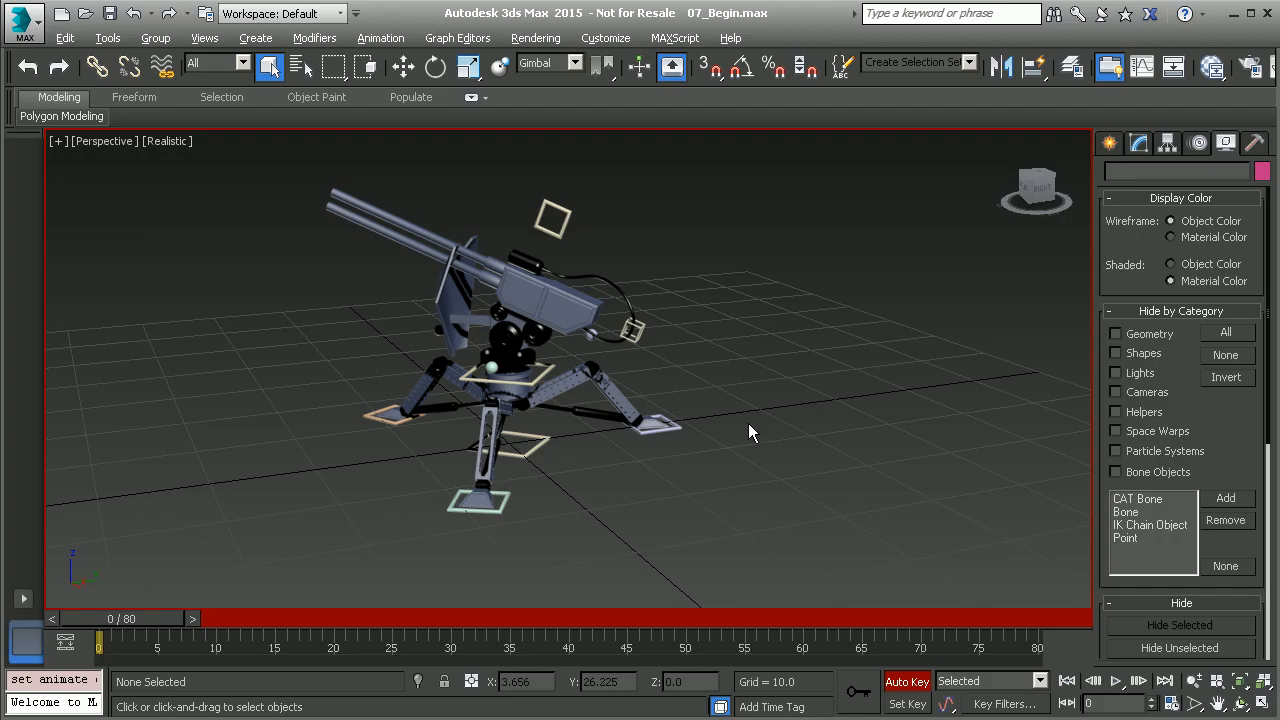
pyautogui.moveTo(735, 374)
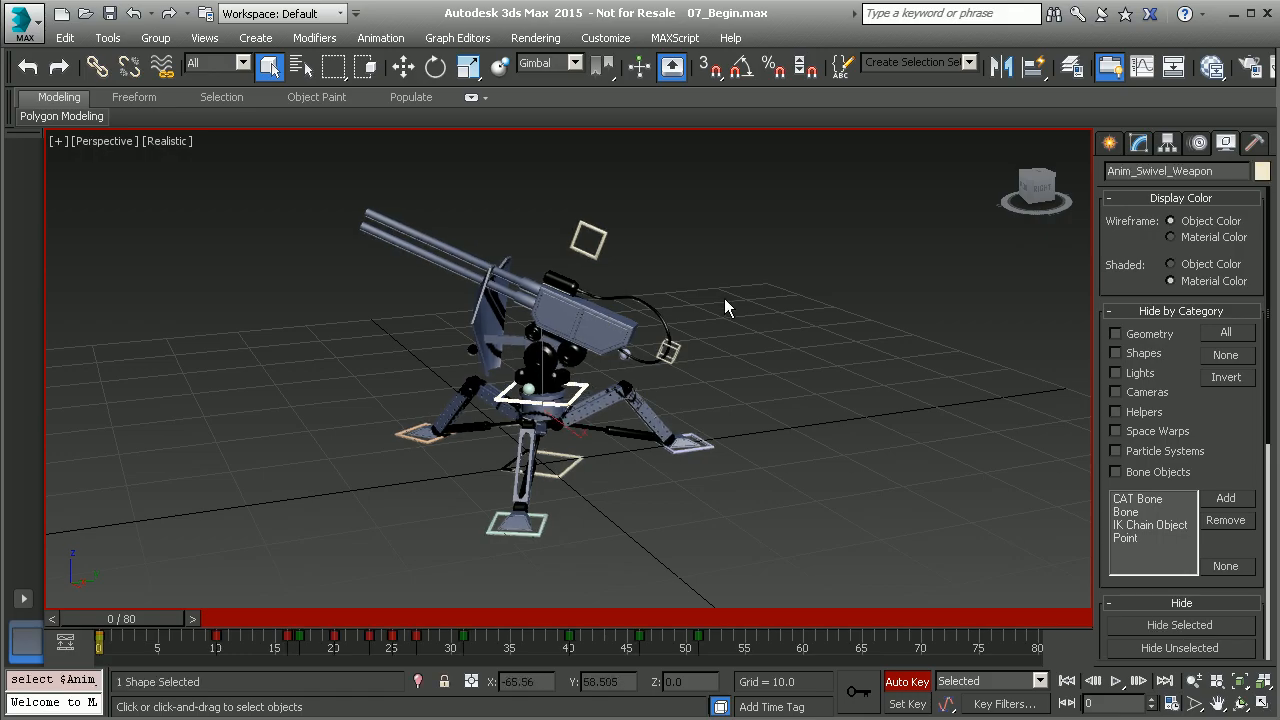
# Bring up the Track View - Curve Editor for Anim_Swivel_Weapon's position curves via Graph Editors.
pyautogui.rightClick(728, 307)
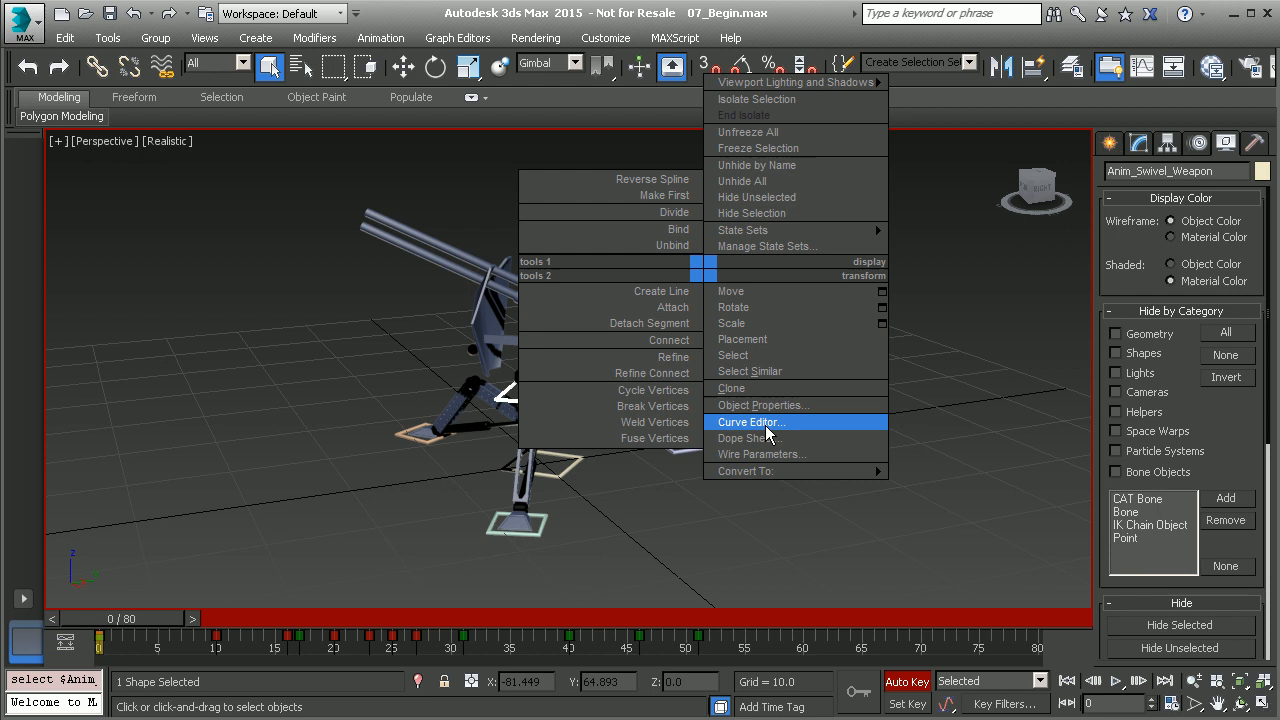
pyautogui.moveTo(793, 388)
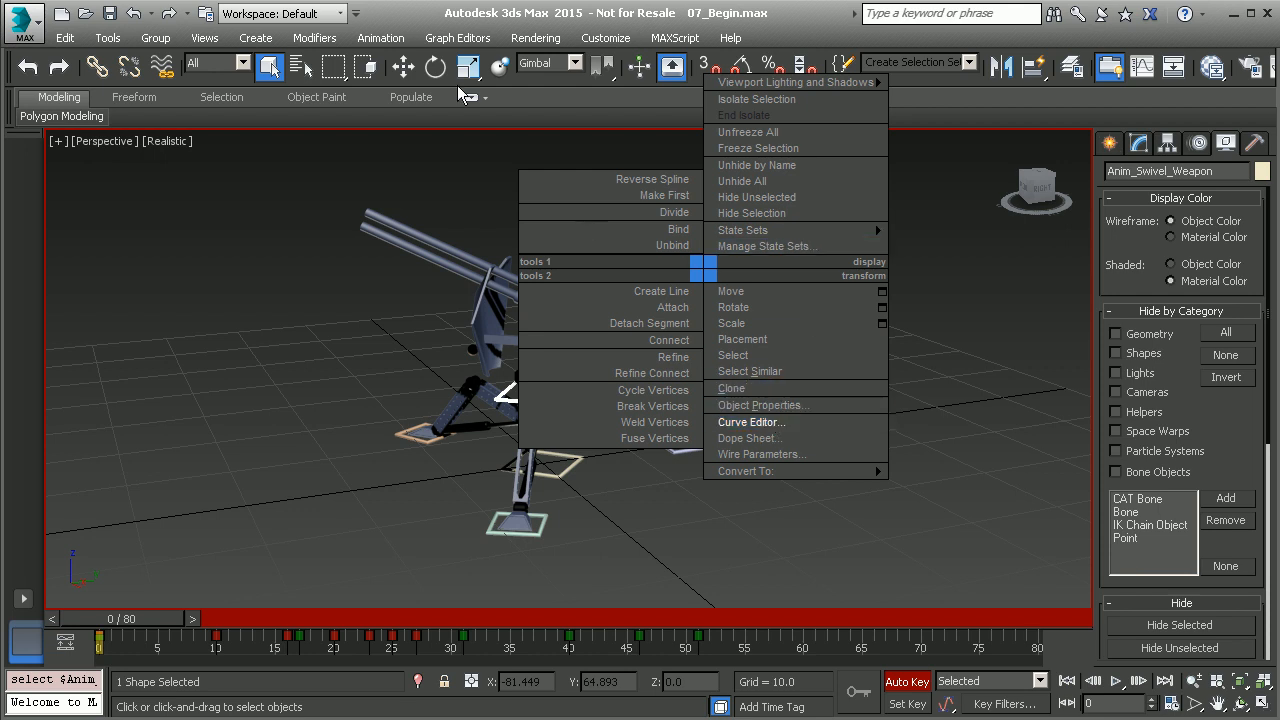
pyautogui.click(459, 37)
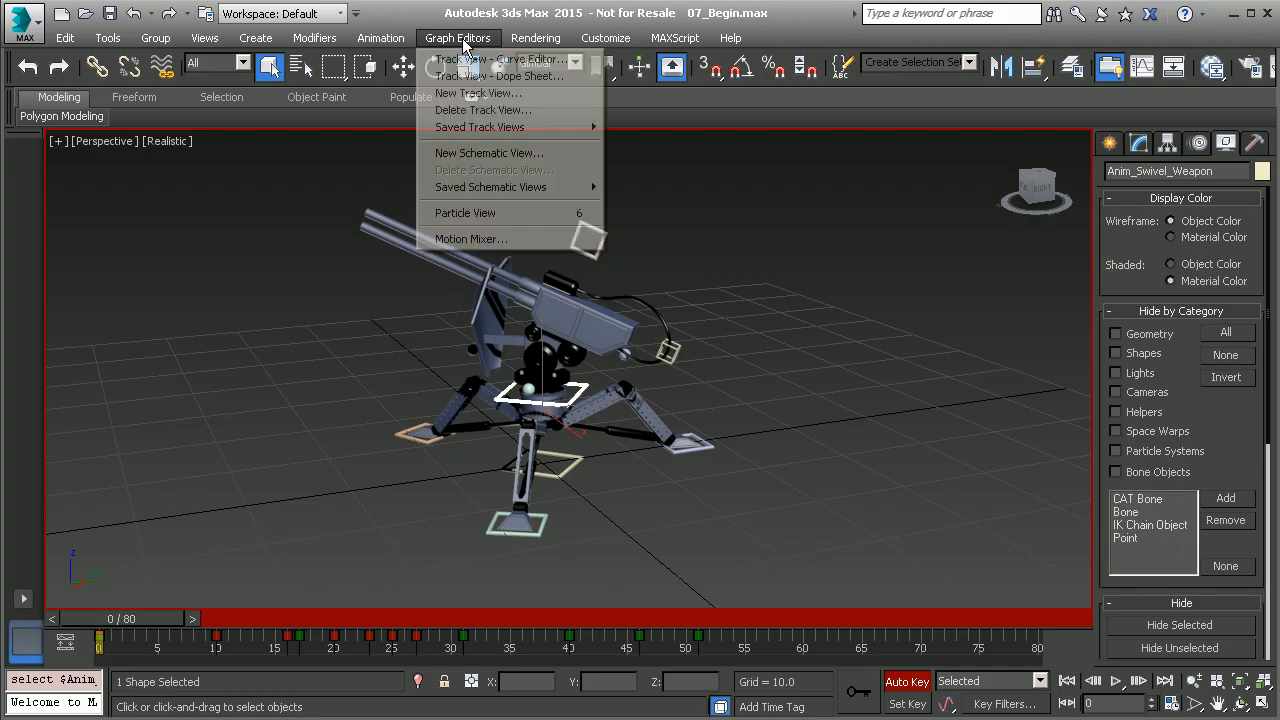
pyautogui.click(490, 59)
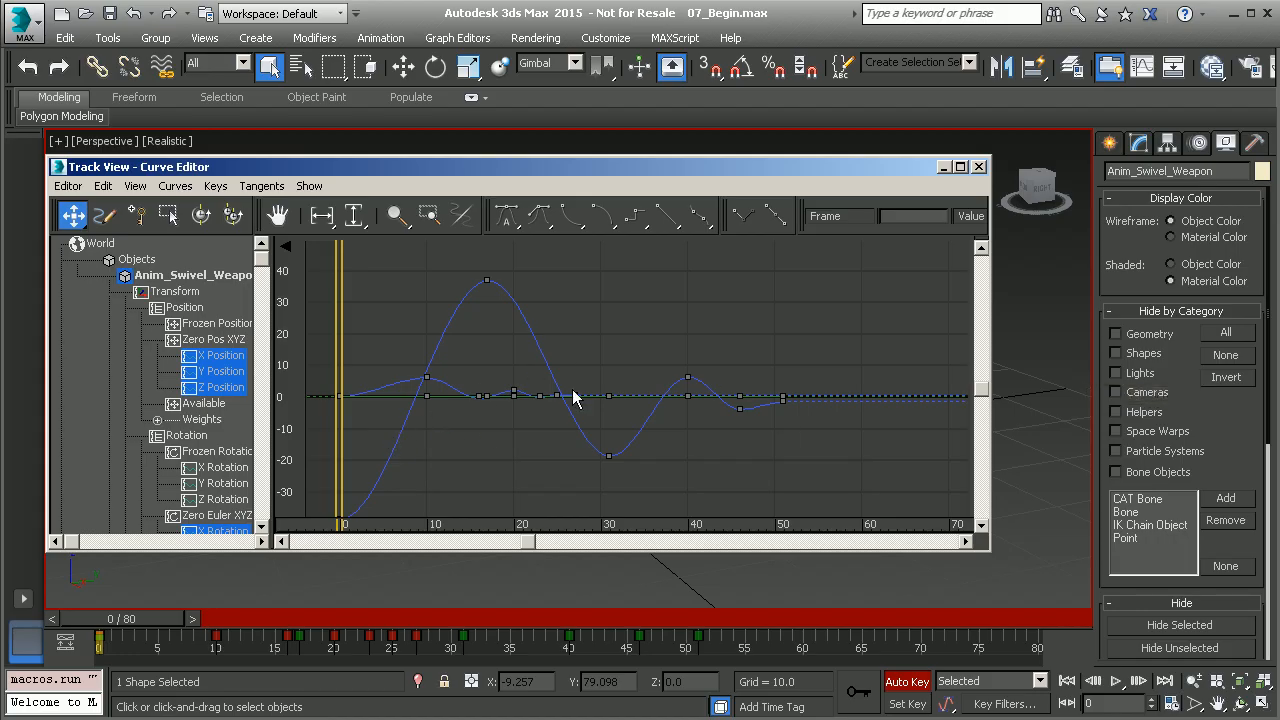
pyautogui.moveTo(525, 315)
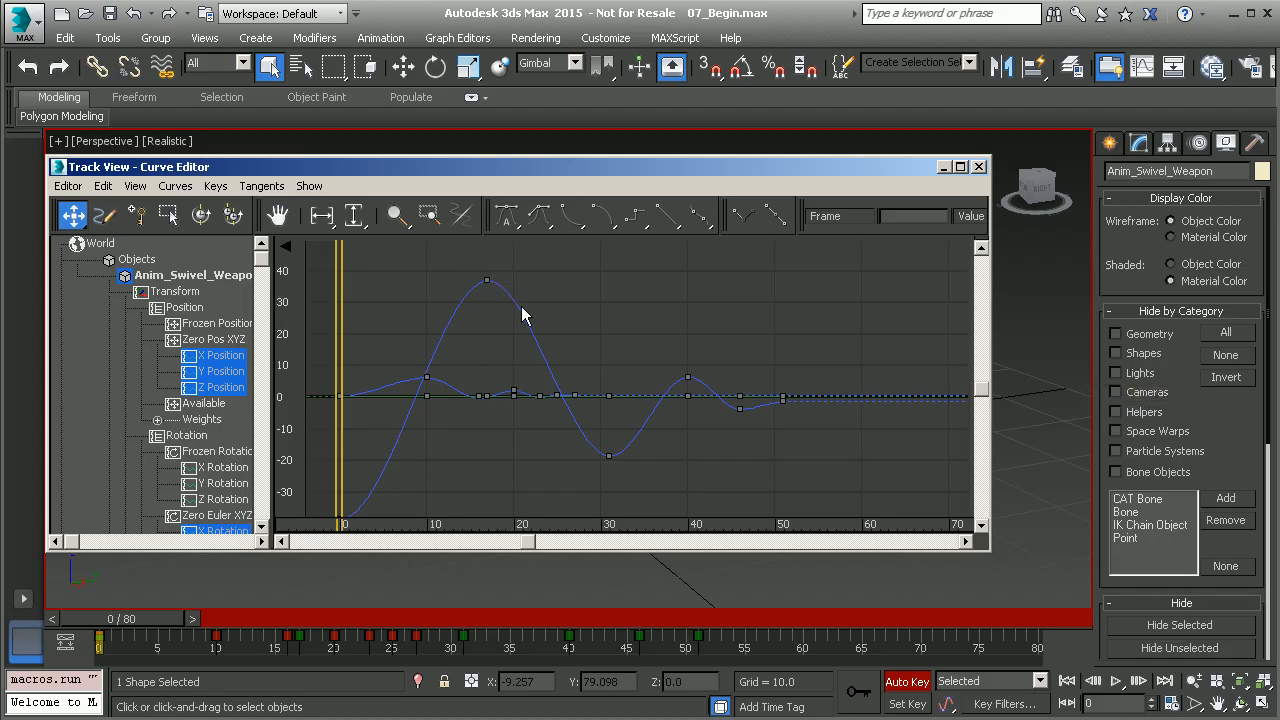
pyautogui.moveTo(702, 399)
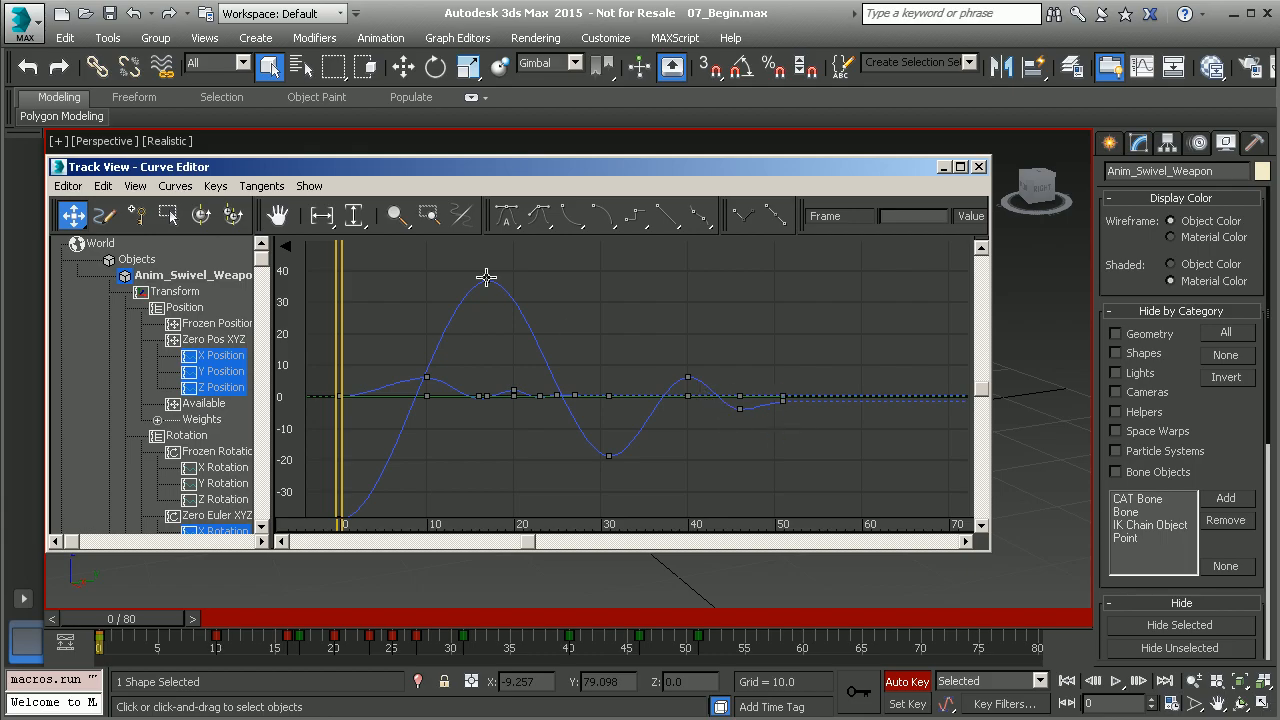
# Select the frame-31 dip key and tilt its tangent handle to skew the dip.
pyautogui.click(485, 279)
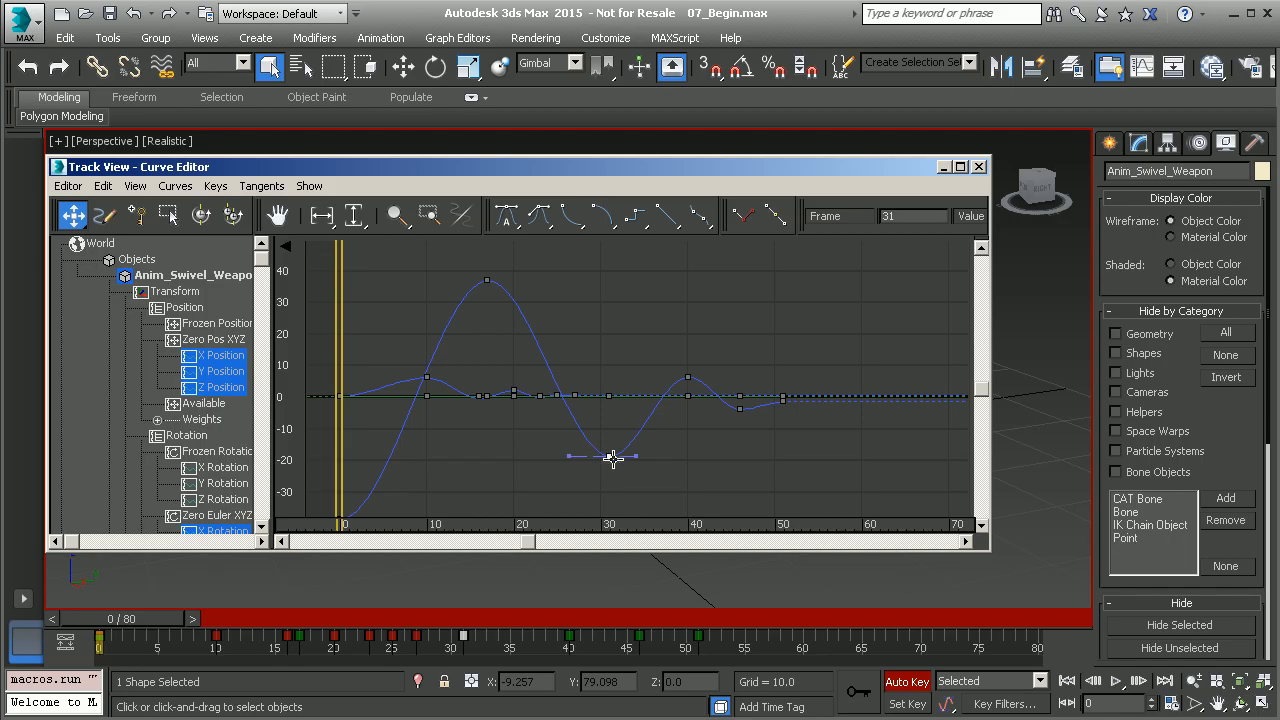
pyautogui.moveTo(642, 468)
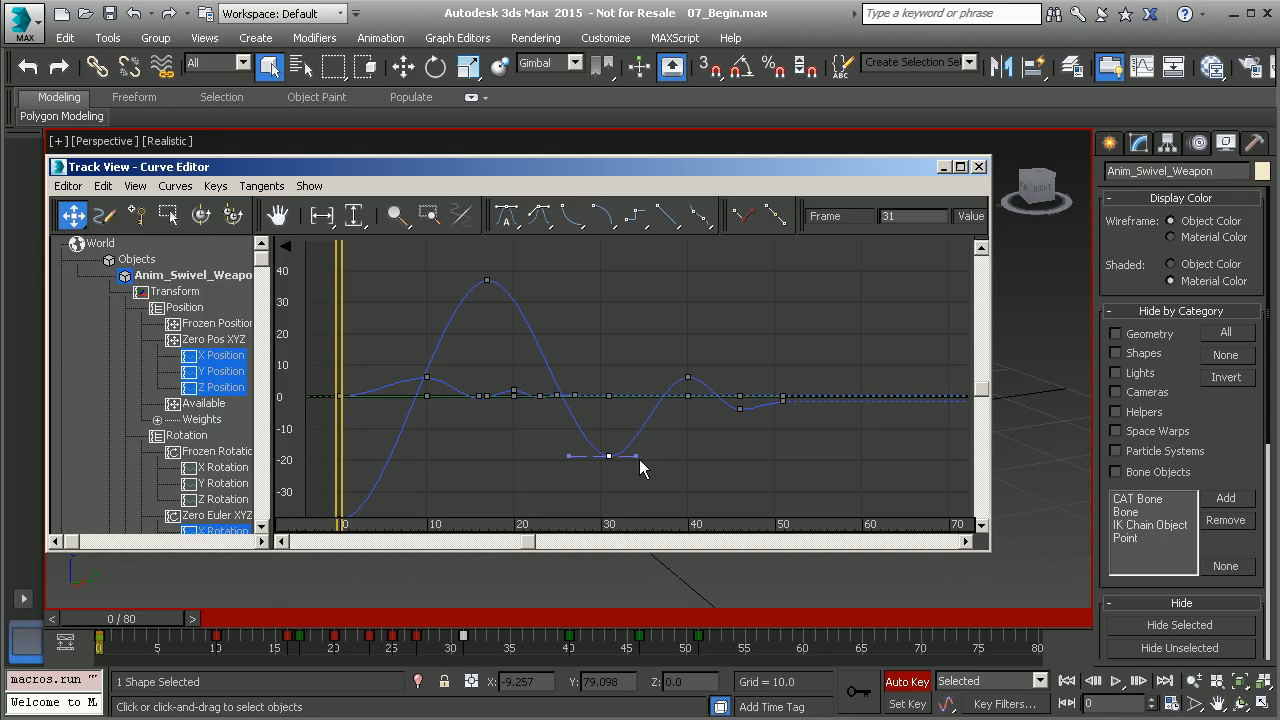
pyautogui.moveTo(640, 455); pyautogui.dragTo(640, 500)
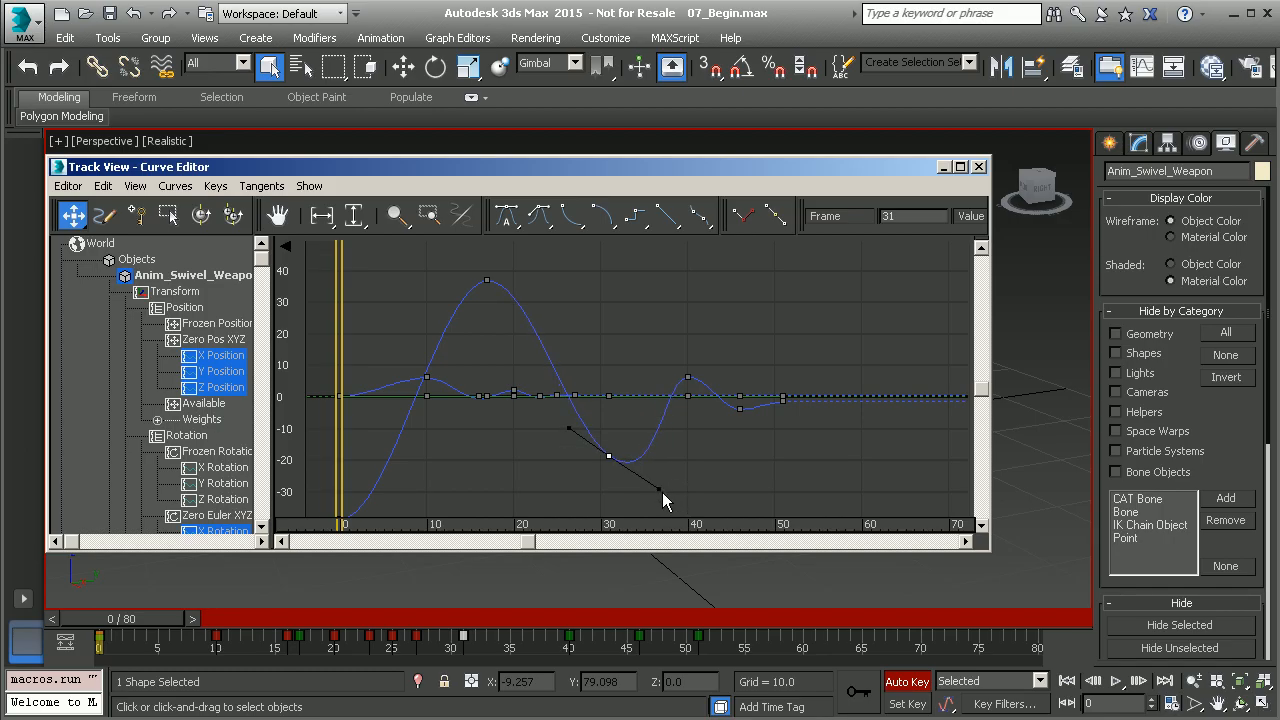
pyautogui.moveTo(660, 496)
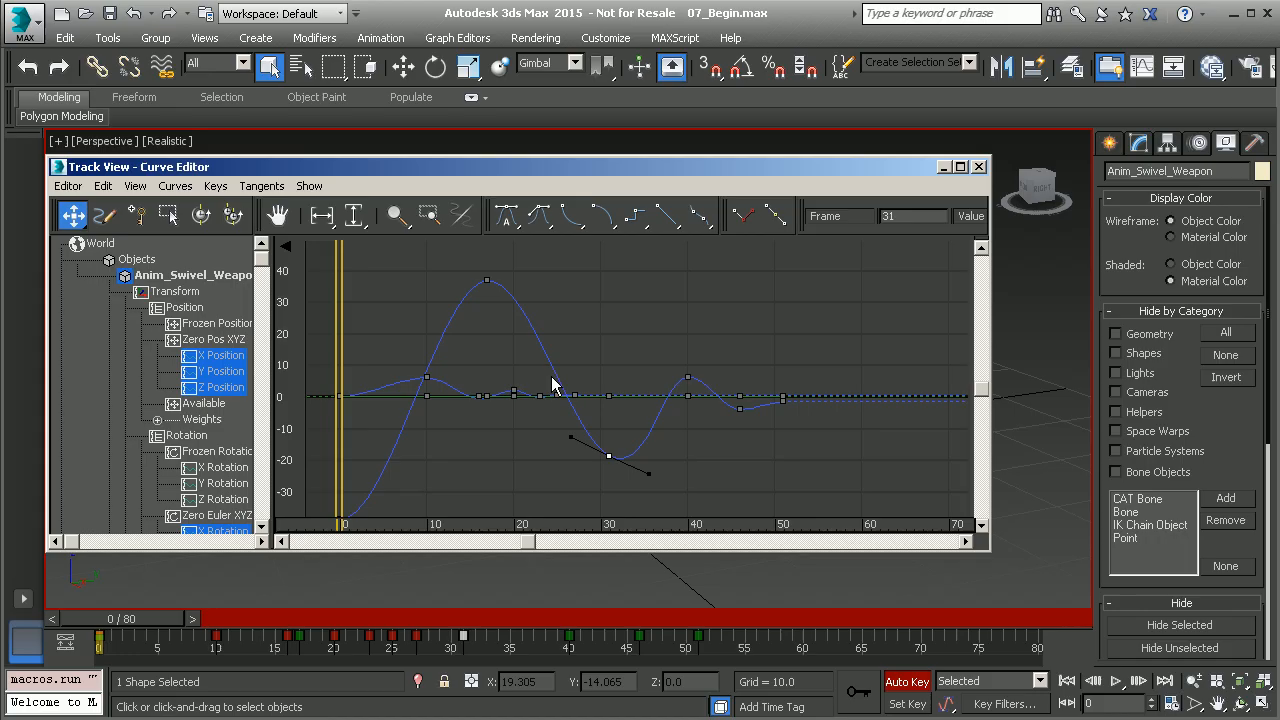
pyautogui.moveTo(700, 387)
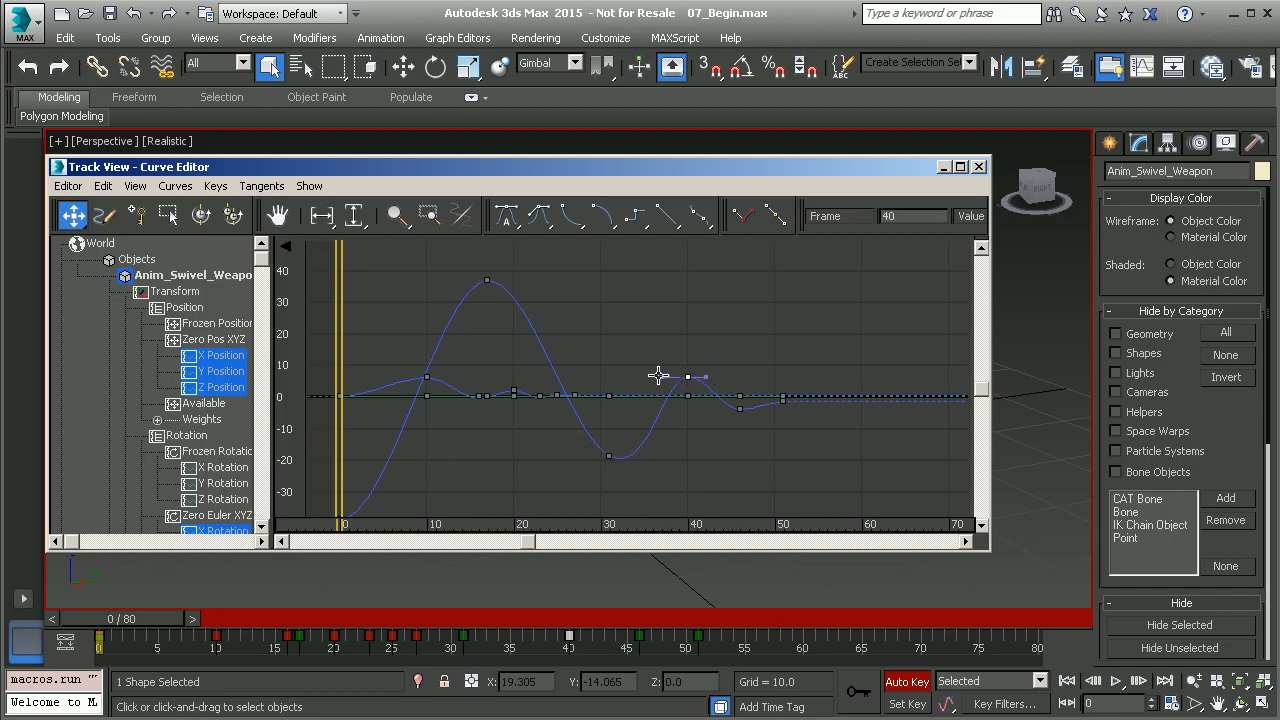
pyautogui.moveTo(613, 376)
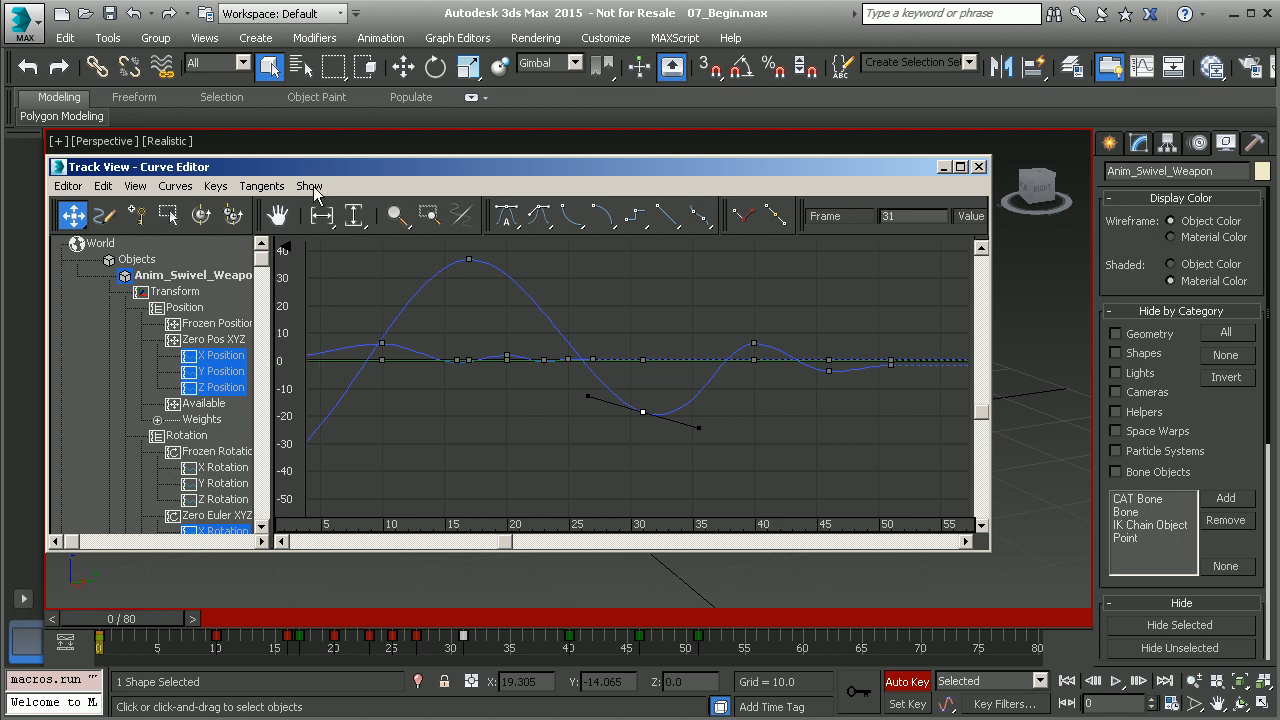
pyautogui.click(310, 186)
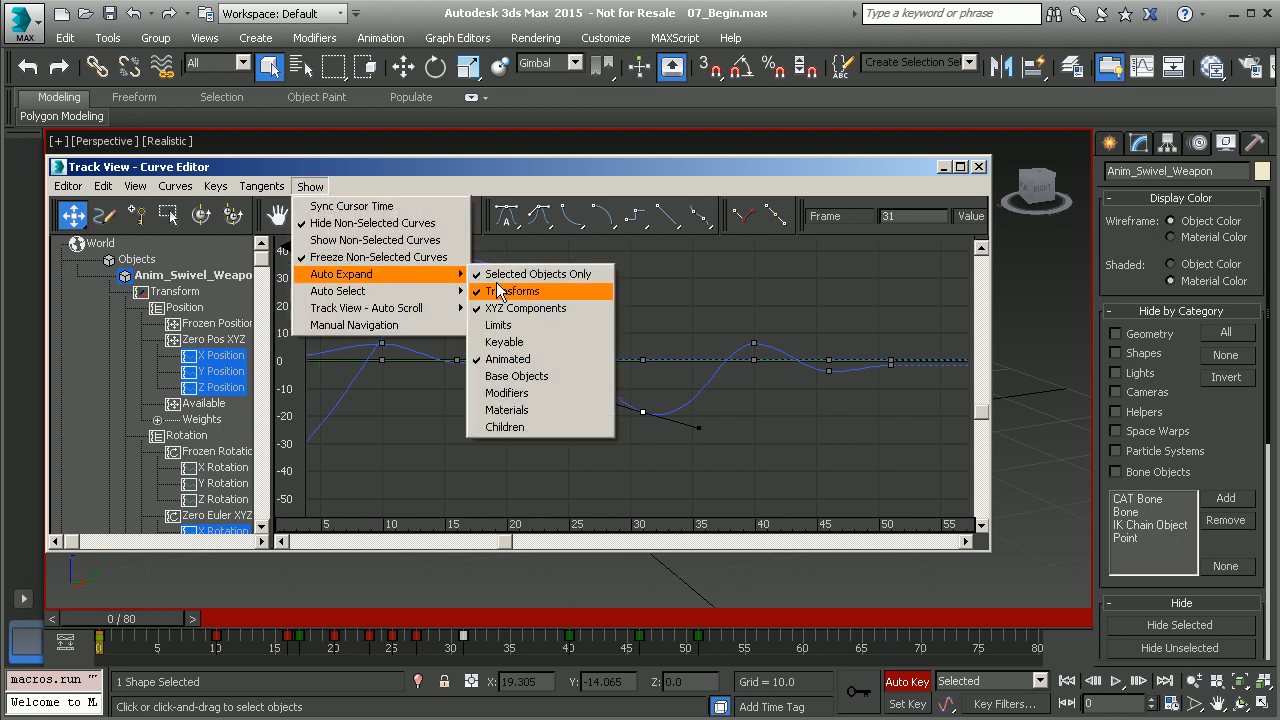
pyautogui.moveTo(532, 359)
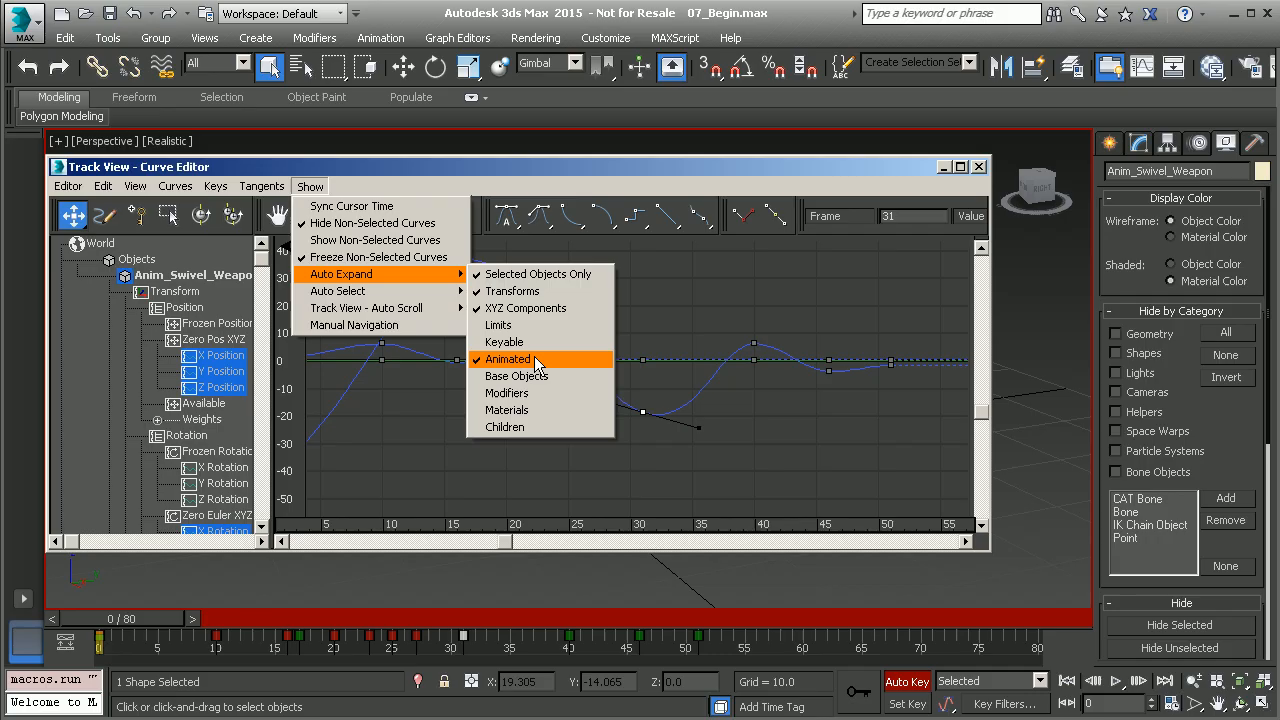
pyautogui.moveTo(563, 375)
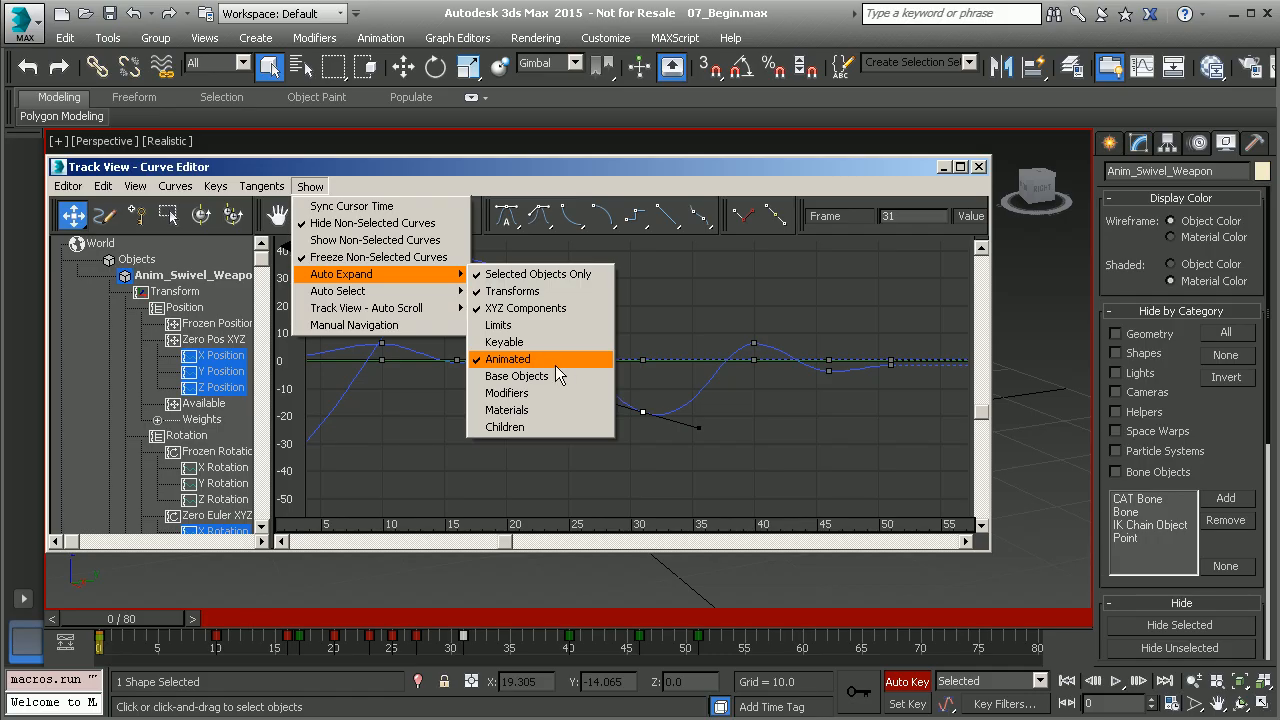
pyautogui.moveTo(355, 291)
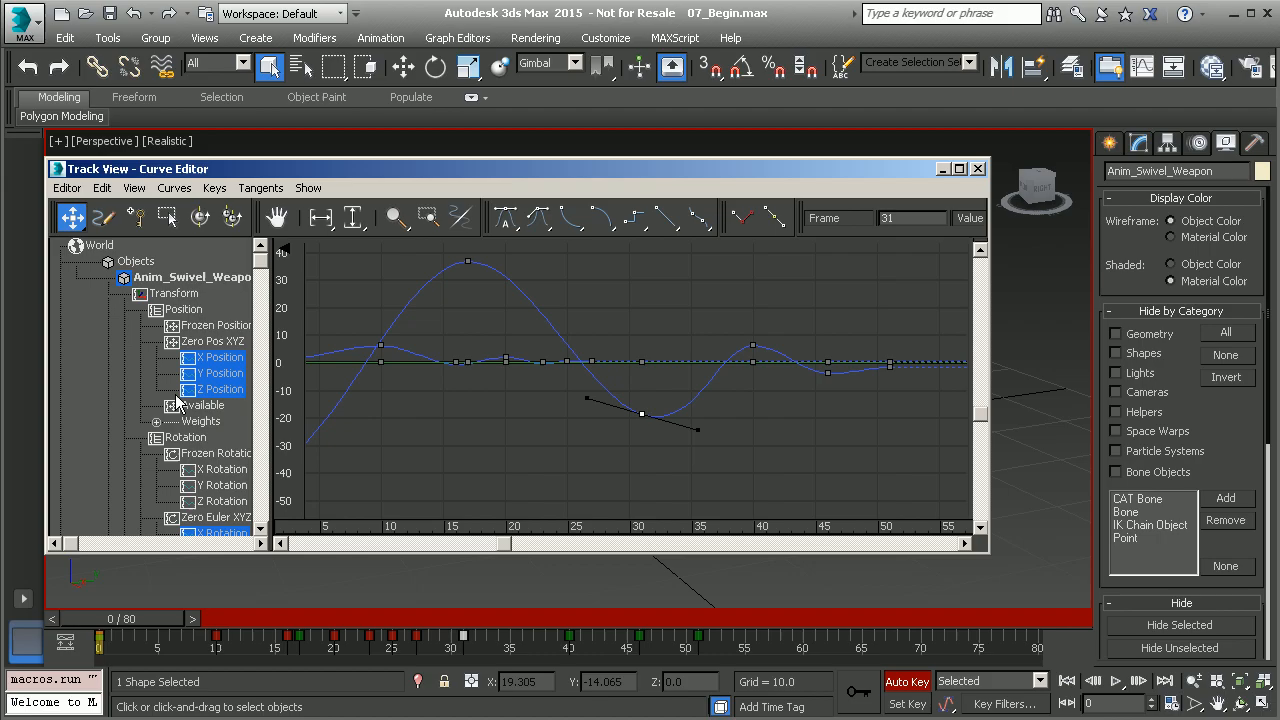
# Isolate the Z Position track in the controller tree so only its bouncing curve shows.
pyautogui.scroll(-3)
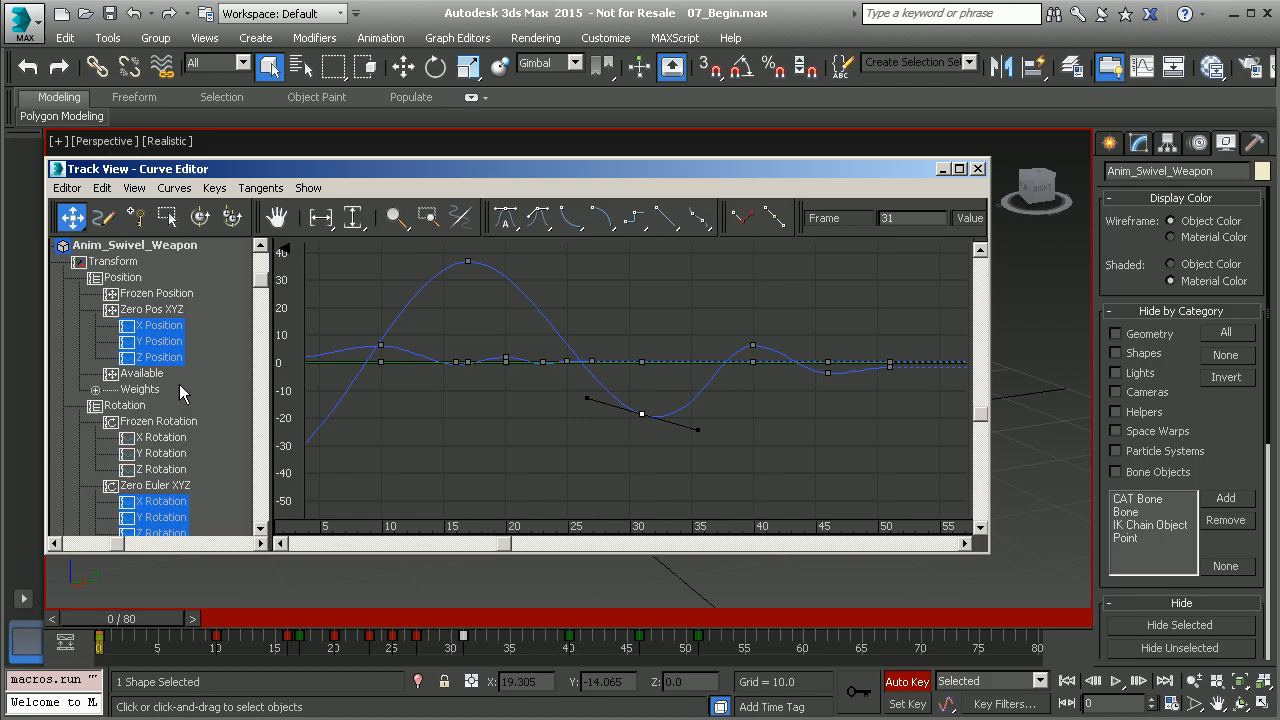
pyautogui.click(163, 341)
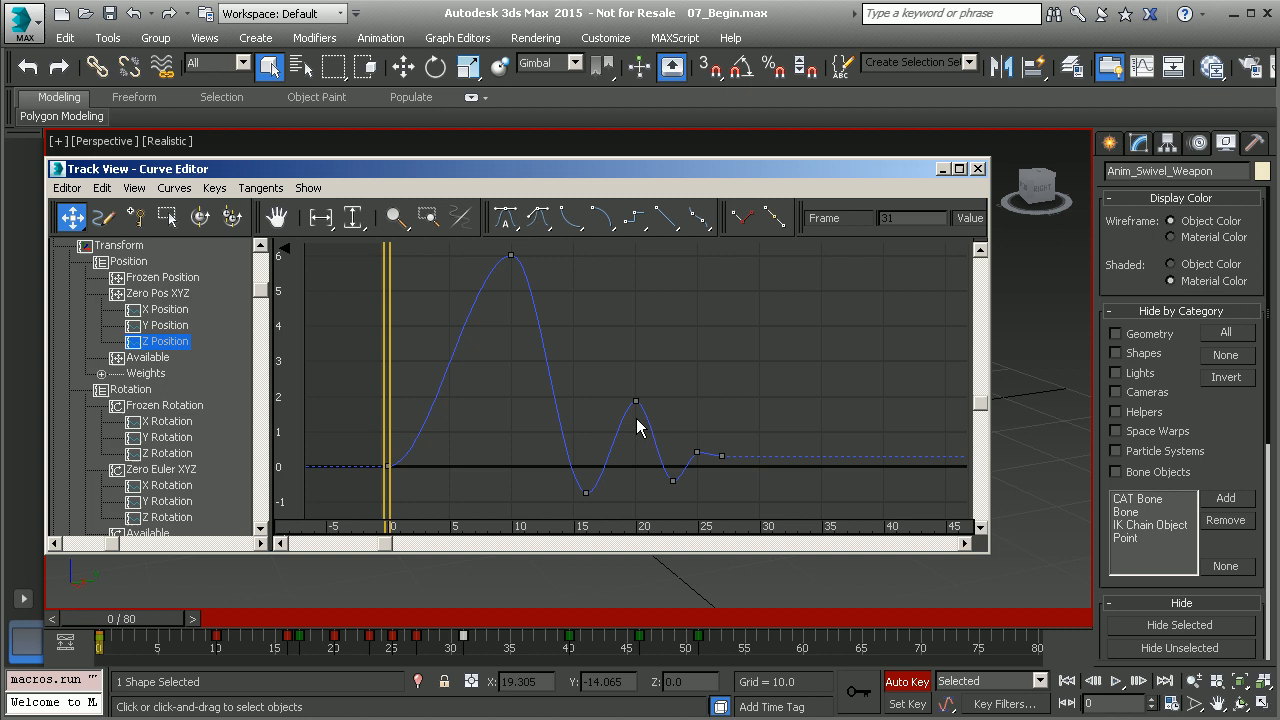
pyautogui.moveTo(616, 381)
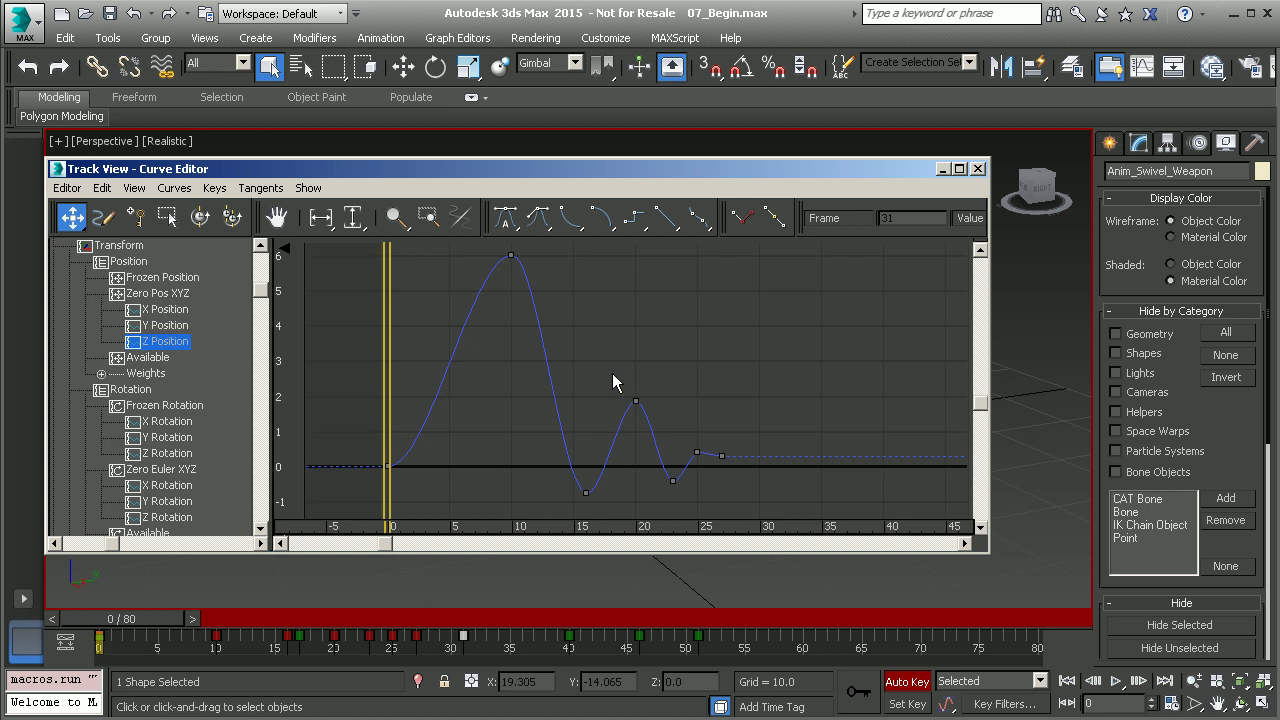
pyautogui.moveTo(643, 444)
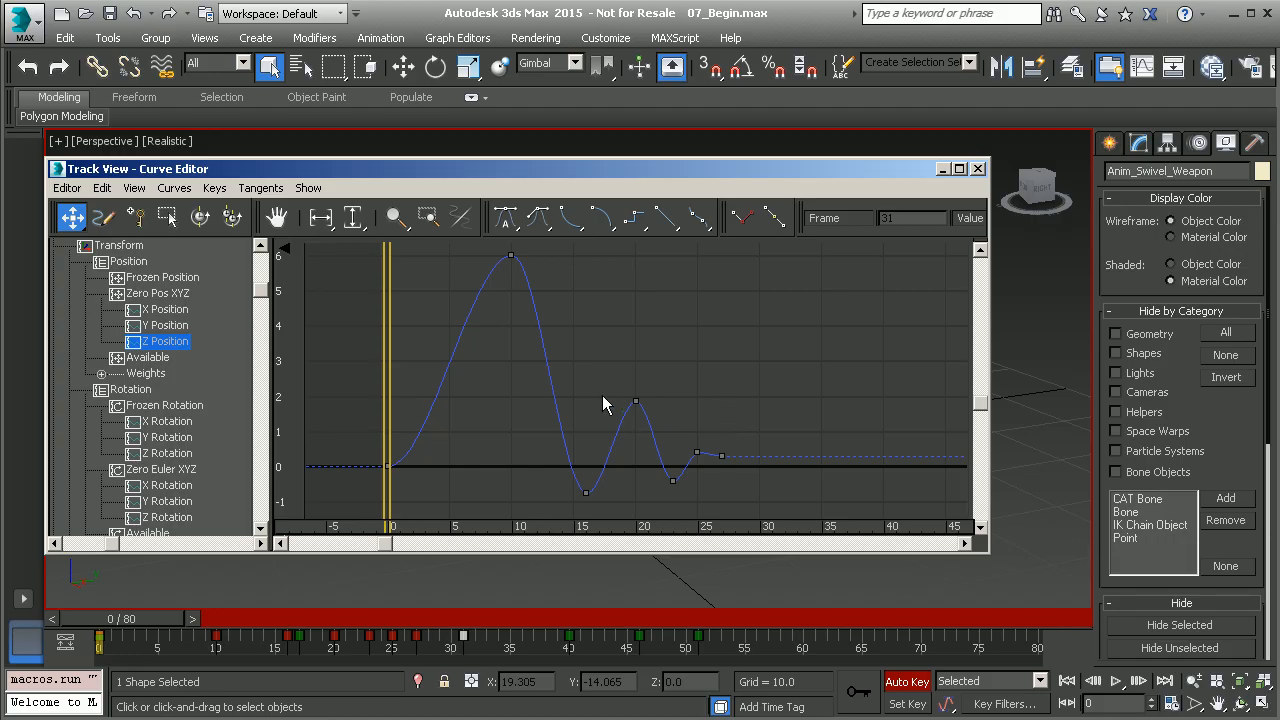
pyautogui.moveTo(776, 180)
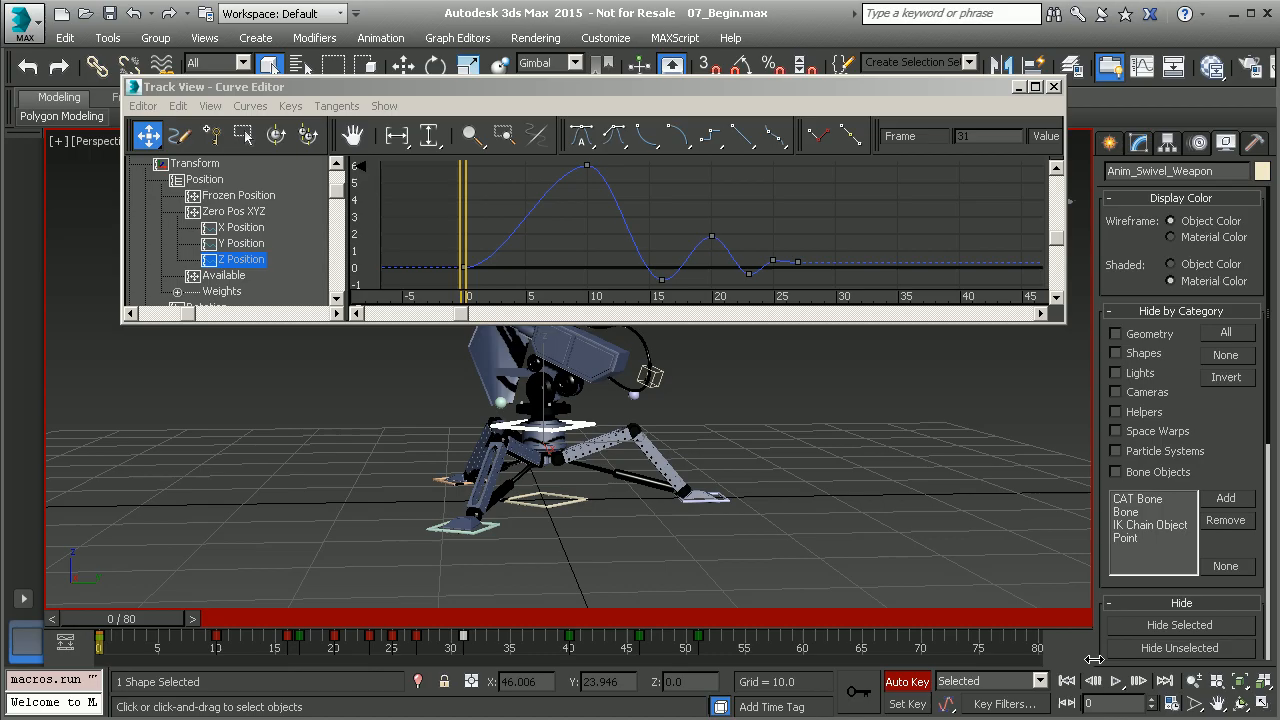
# Go to frame 32 and nudge the final Z Position key between frames 28-32, settling near 30.
pyautogui.click(1115, 681)
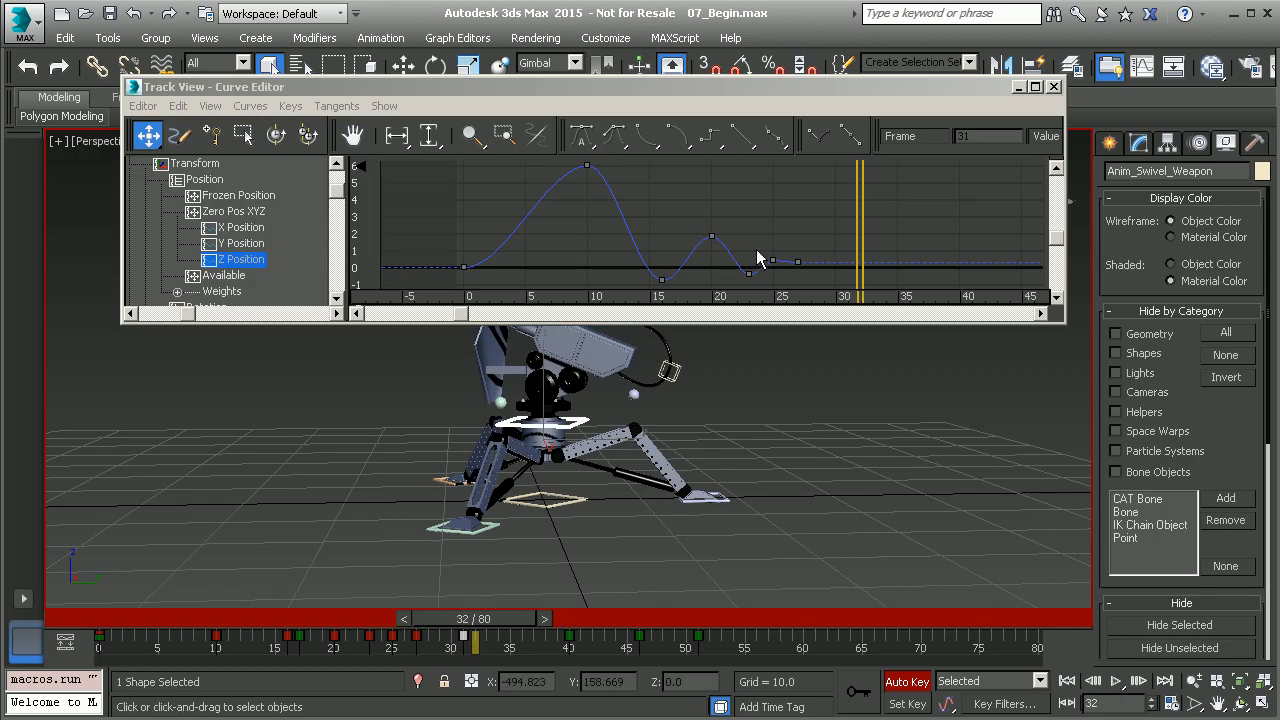
pyautogui.moveTo(860, 230); pyautogui.dragTo(835, 260)
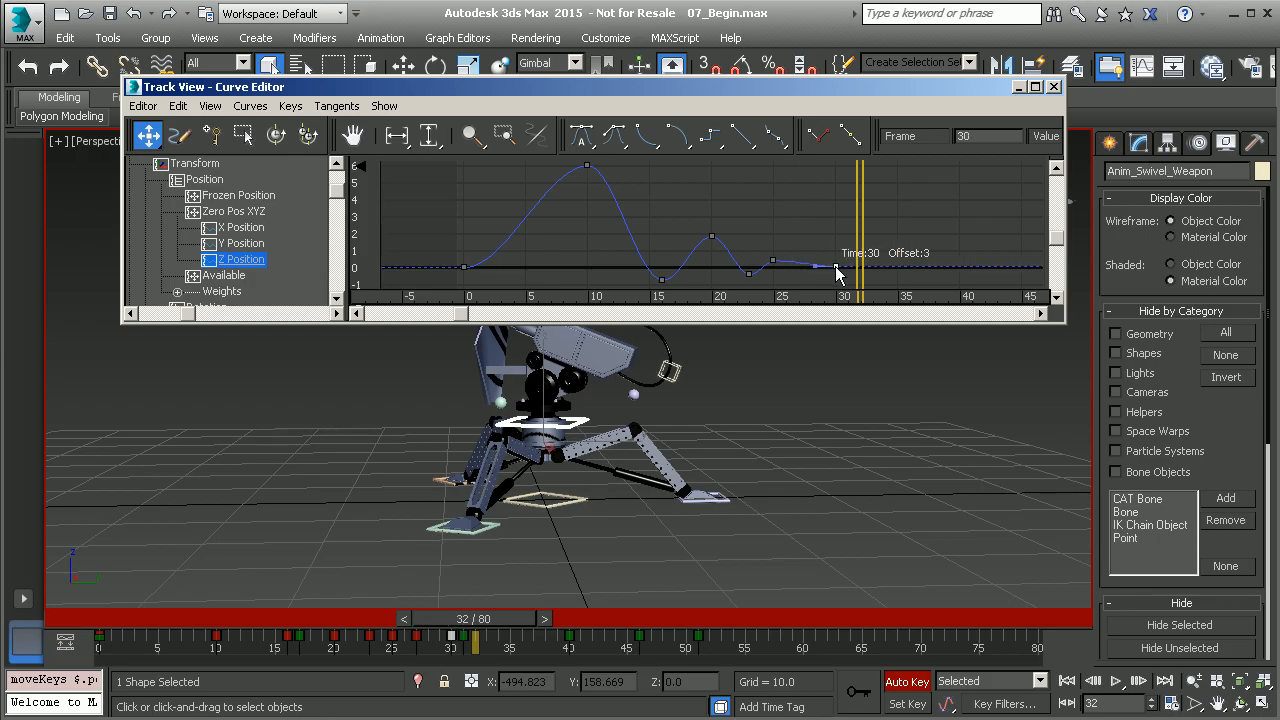
pyautogui.moveTo(838, 270); pyautogui.dragTo(815, 270)
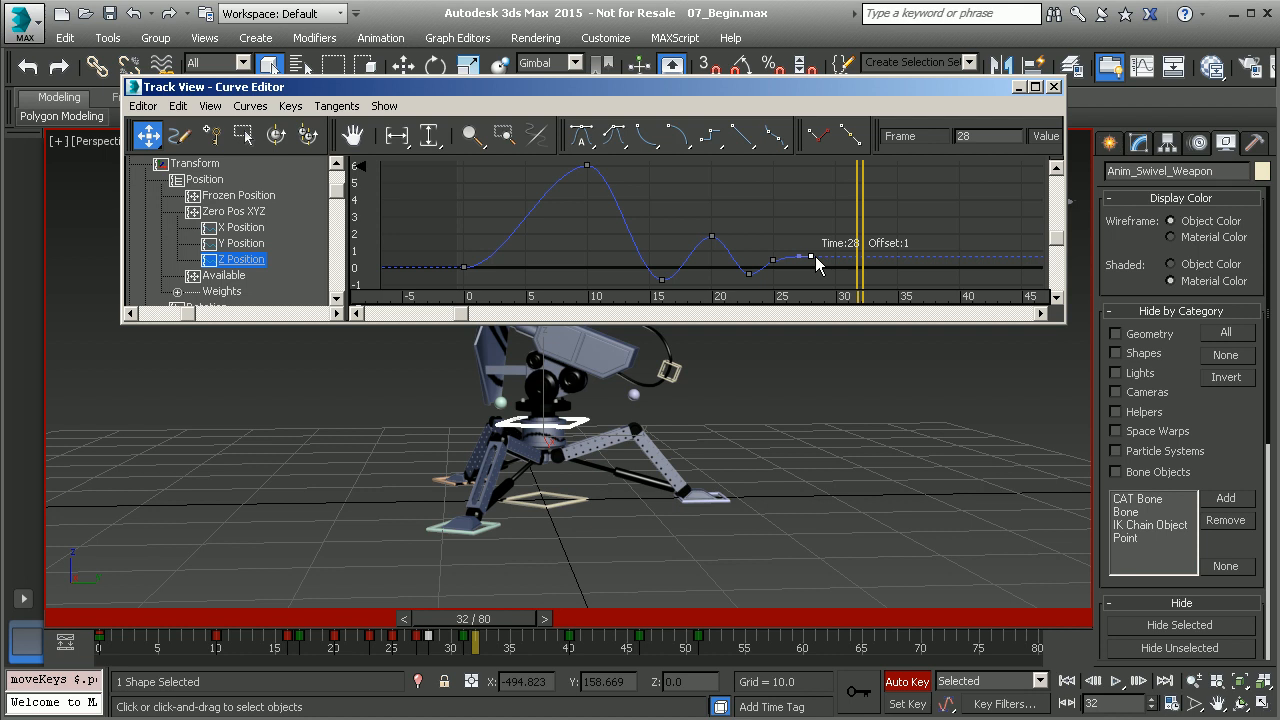
pyautogui.moveTo(820, 265); pyautogui.dragTo(808, 275)
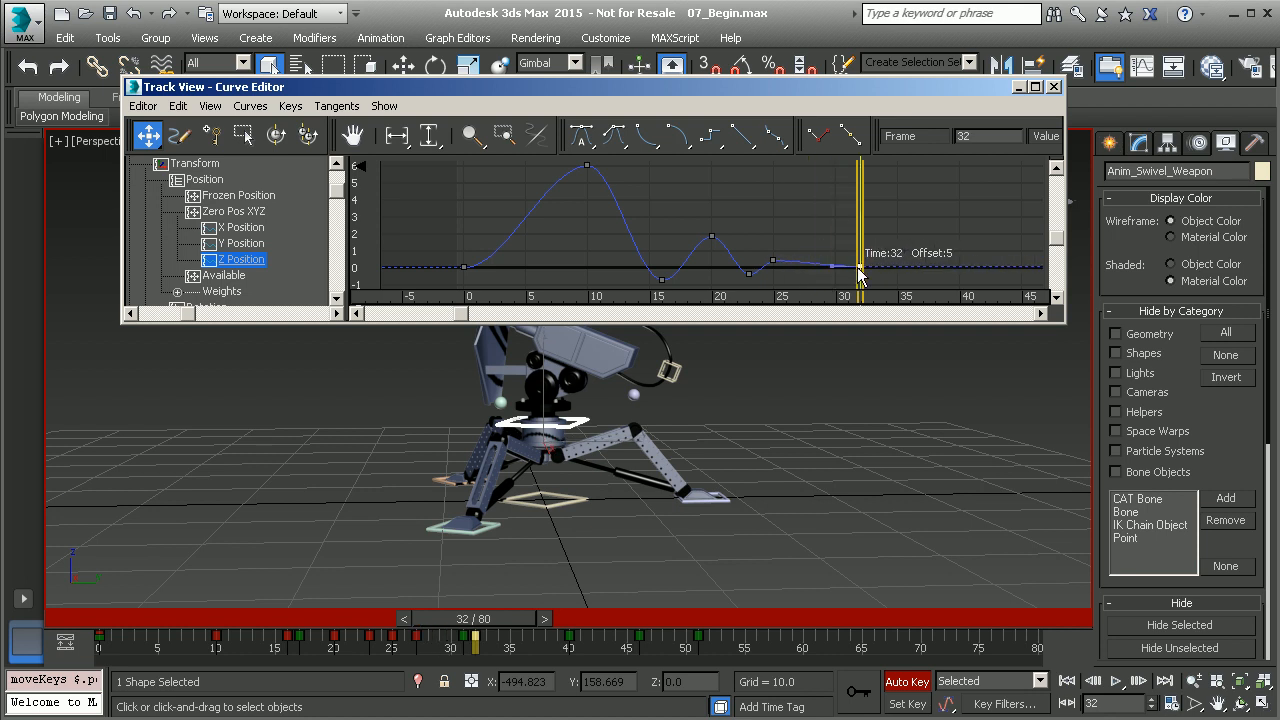
pyautogui.moveTo(862, 262); pyautogui.dragTo(840, 262)
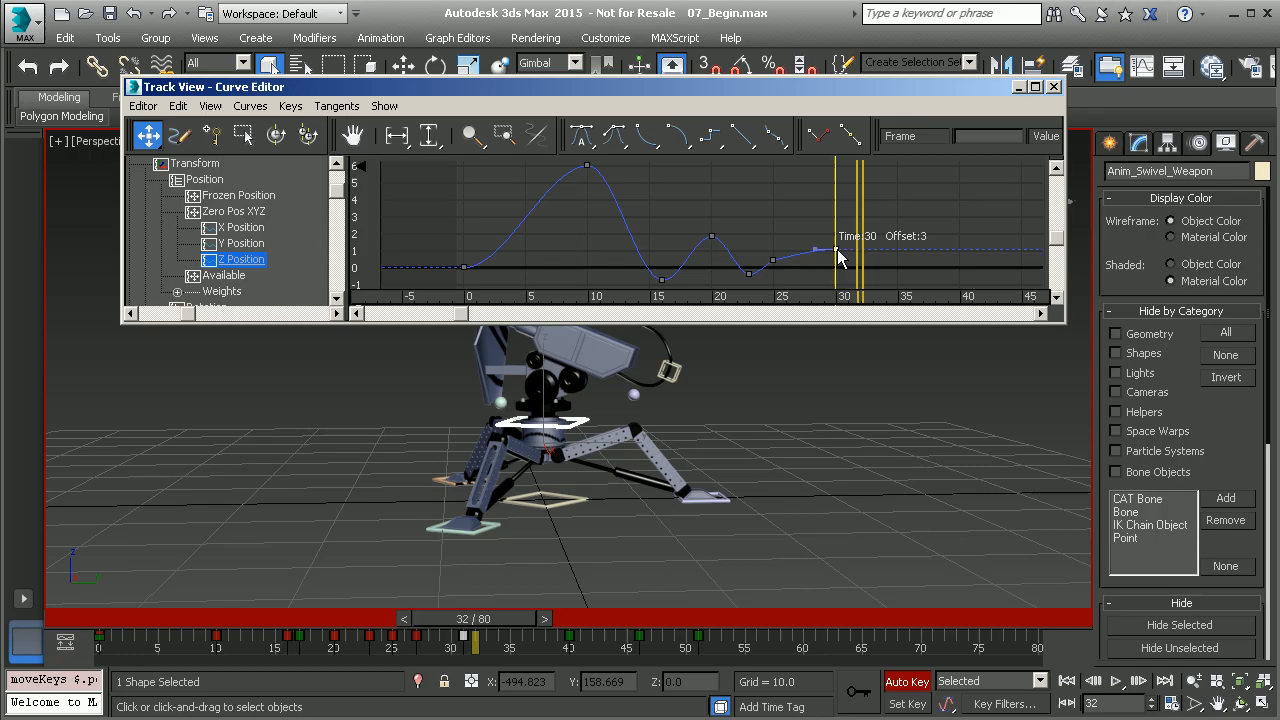
pyautogui.moveTo(838, 250); pyautogui.dragTo(850, 267)
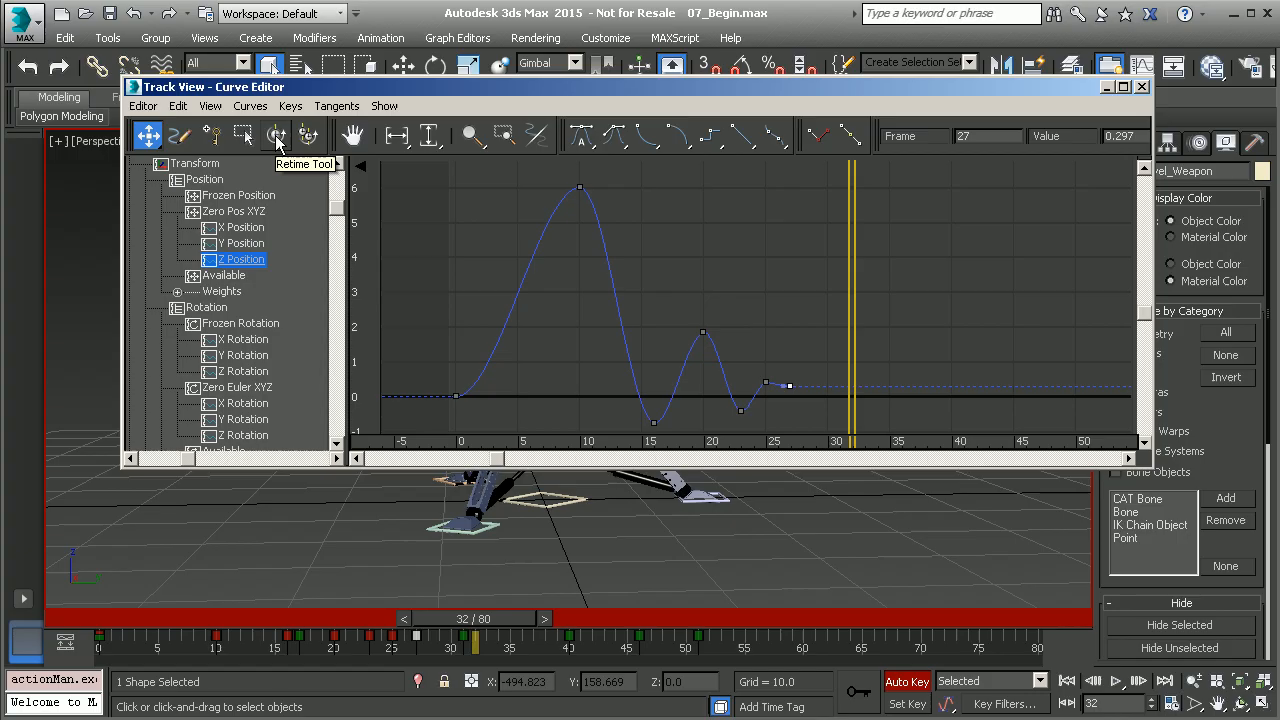
# With the Retime Tool, mark the animation end, compress it to frame 20, then restore it.
pyautogui.click(276, 135)
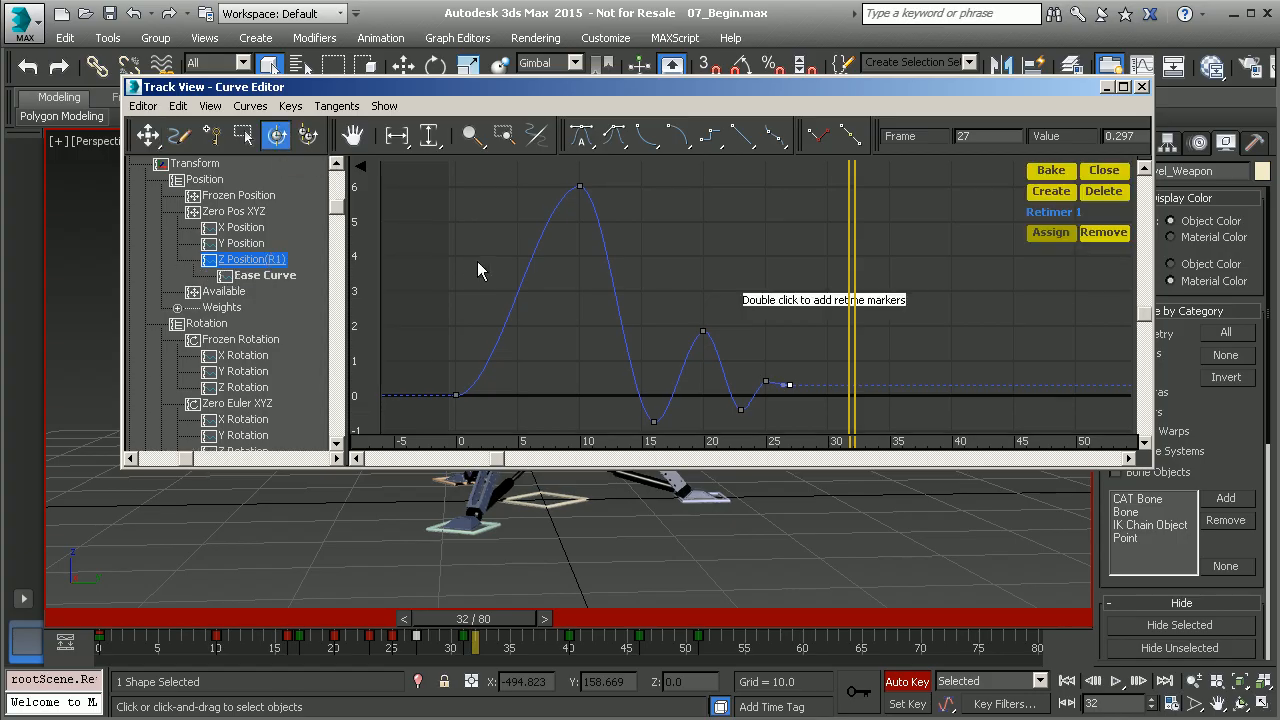
pyautogui.moveTo(773, 390)
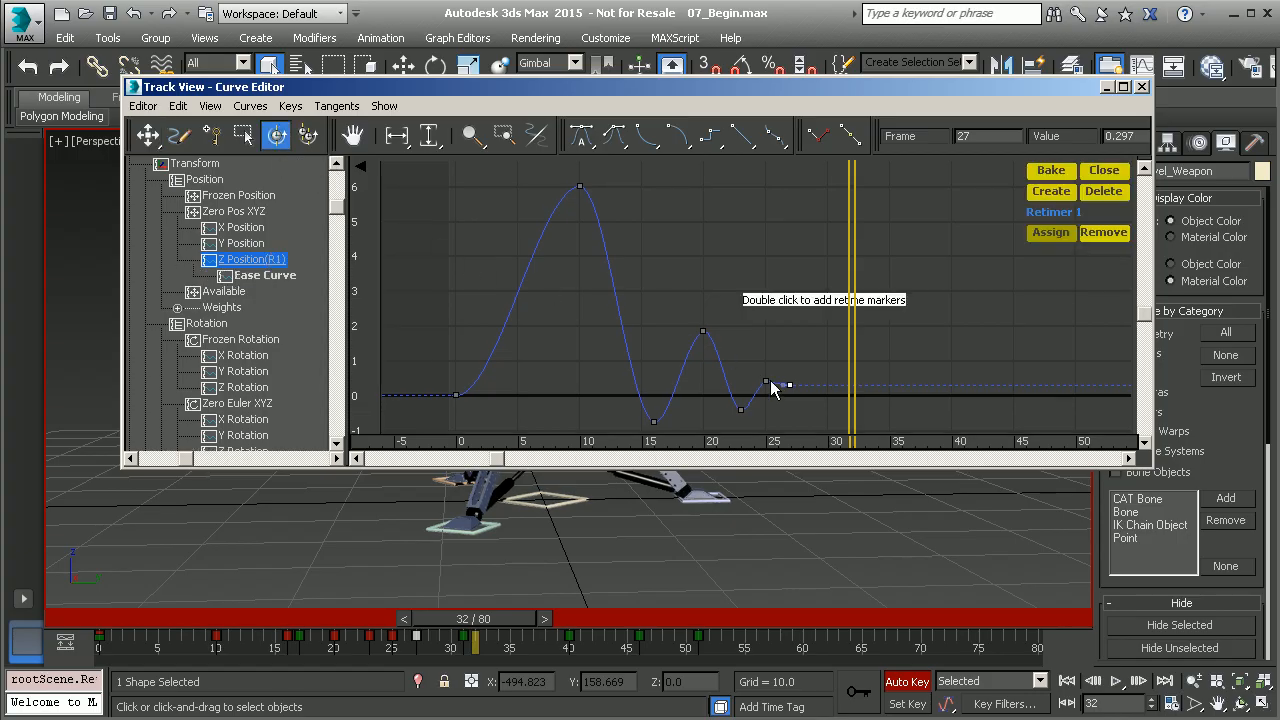
pyautogui.moveTo(462, 281)
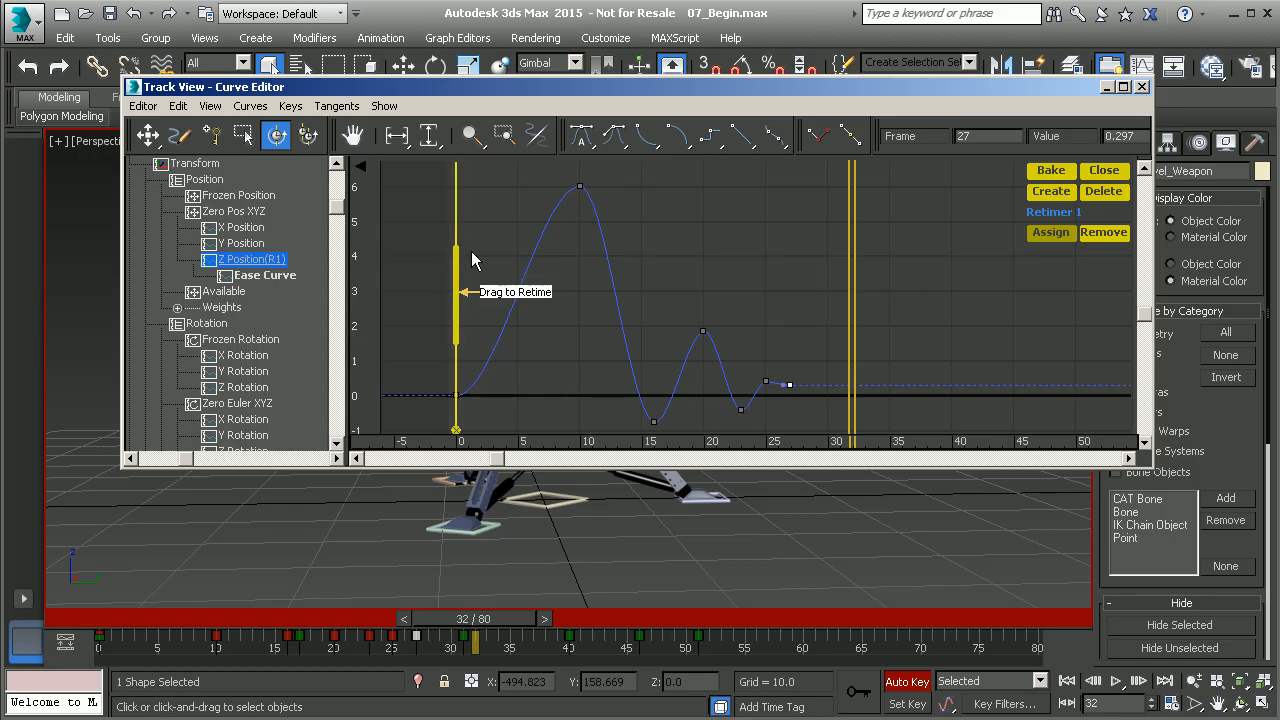
pyautogui.moveTo(798, 279)
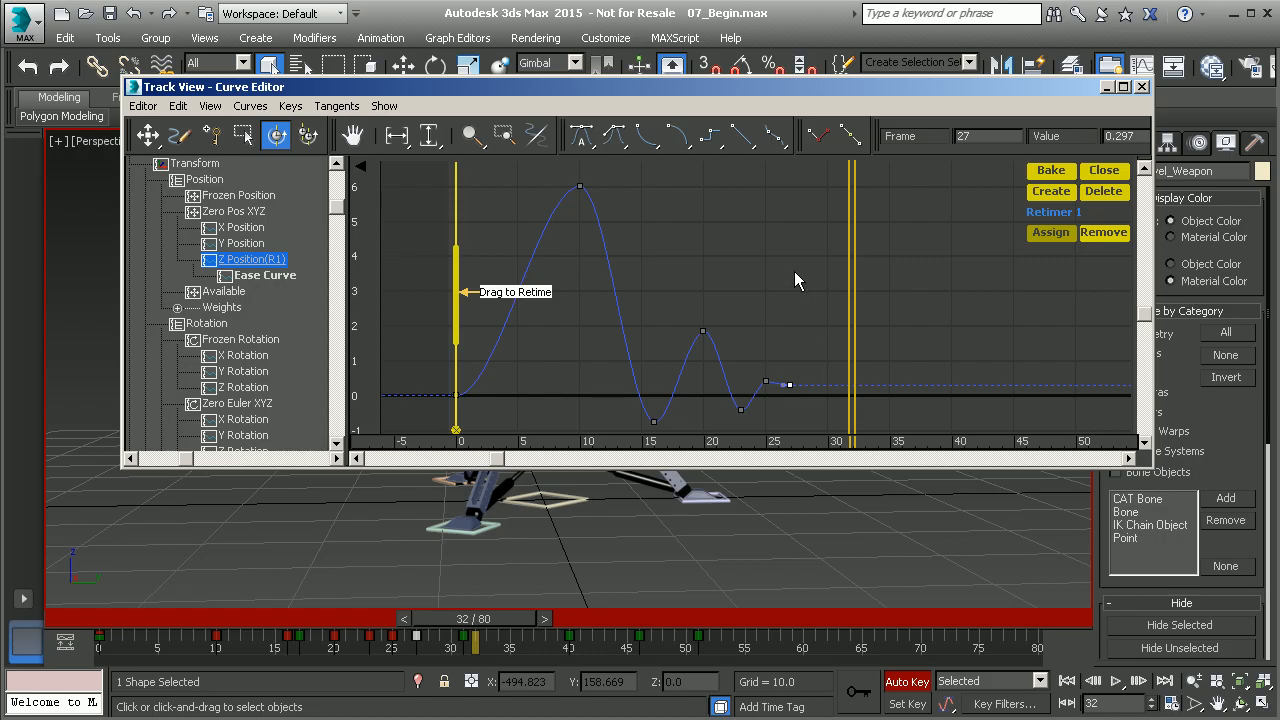
pyautogui.moveTo(456, 290); pyautogui.dragTo(790, 290)
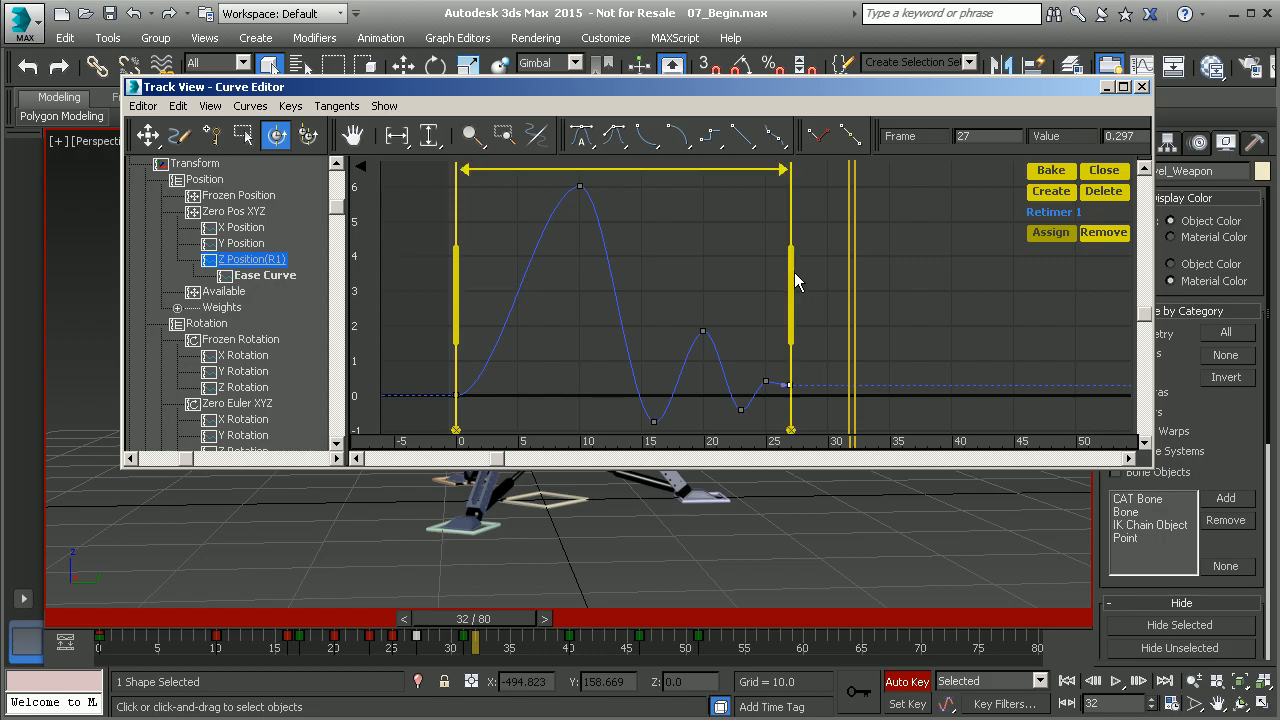
pyautogui.moveTo(790, 280); pyautogui.dragTo(703, 280)
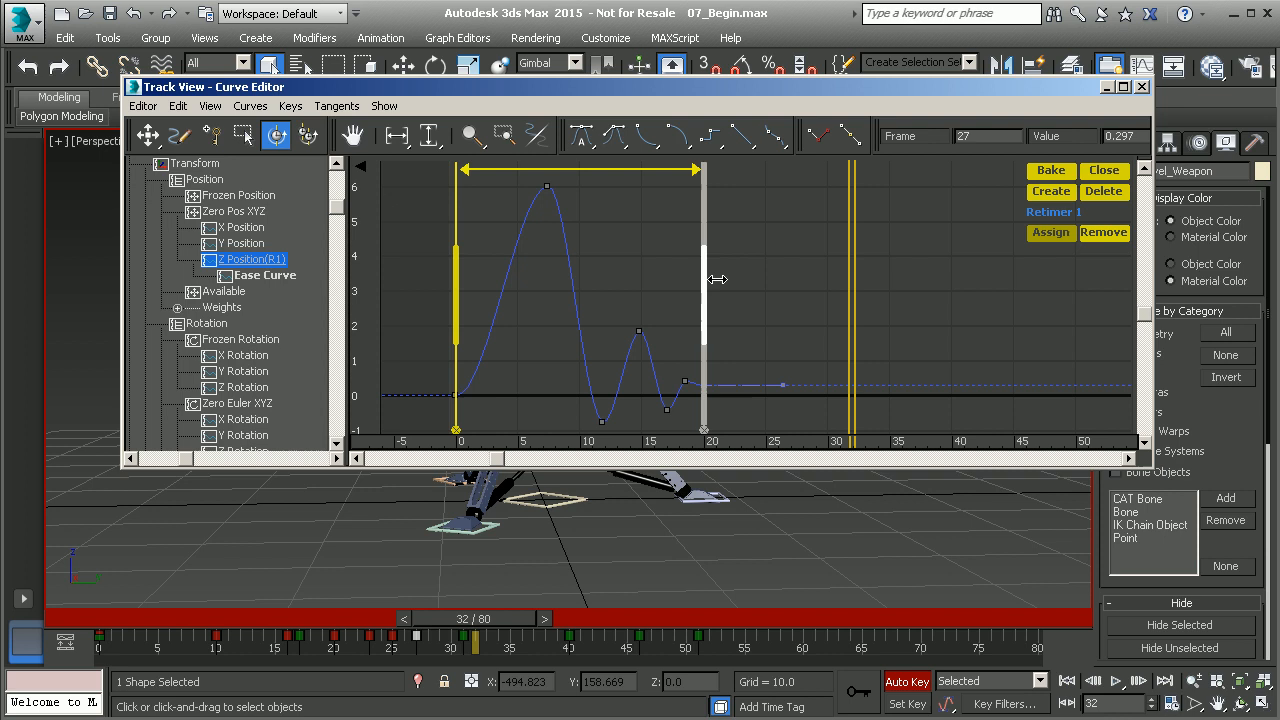
pyautogui.moveTo(700, 280); pyautogui.dragTo(990, 280)
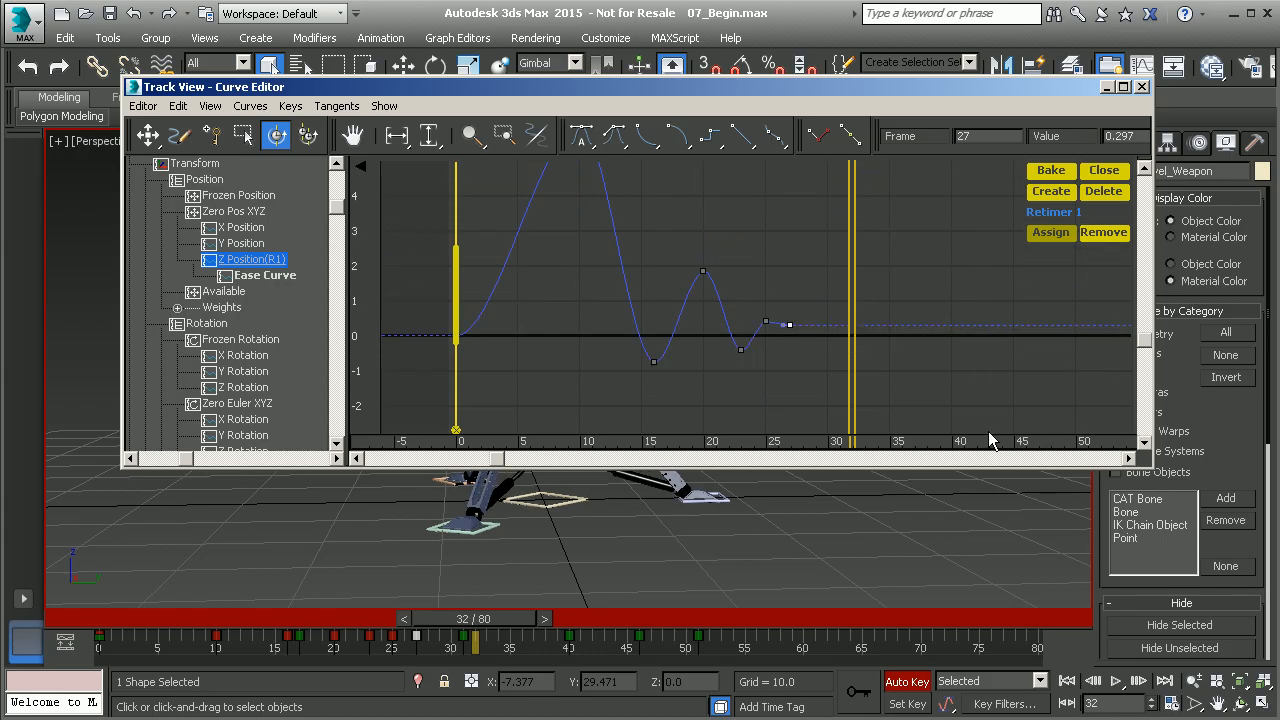
pyautogui.moveTo(445, 310)
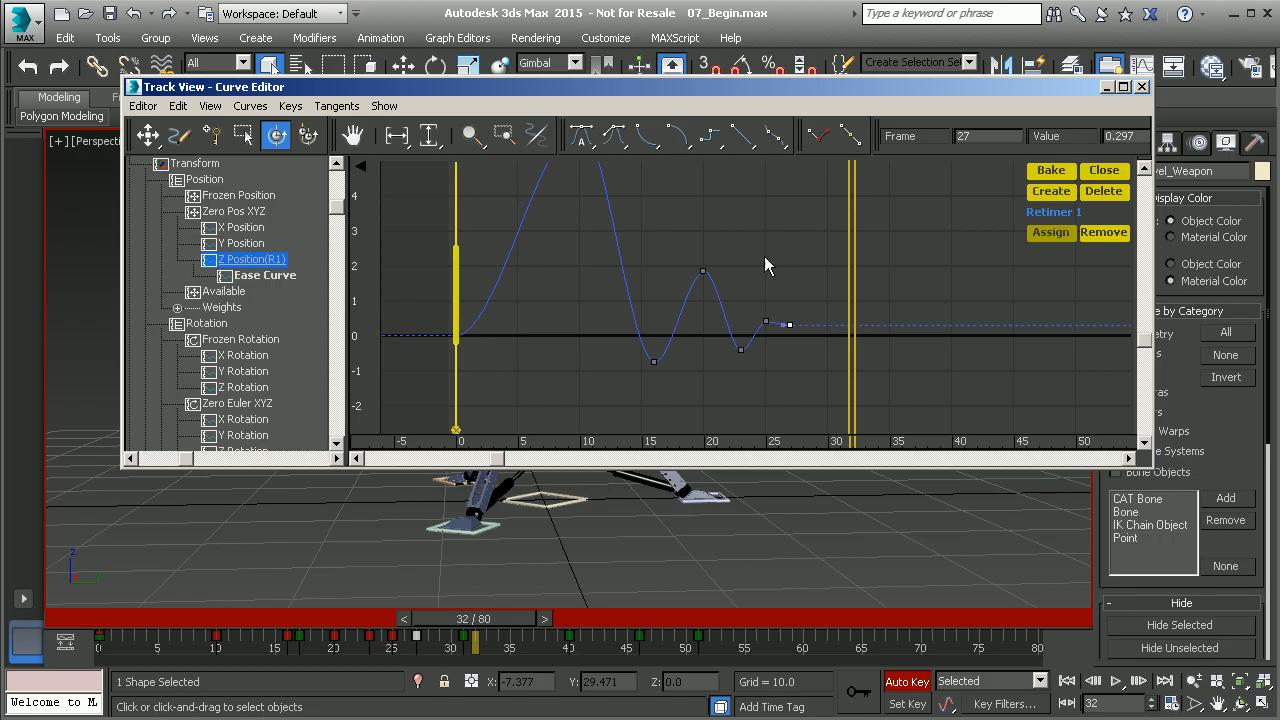
pyautogui.moveTo(447, 294)
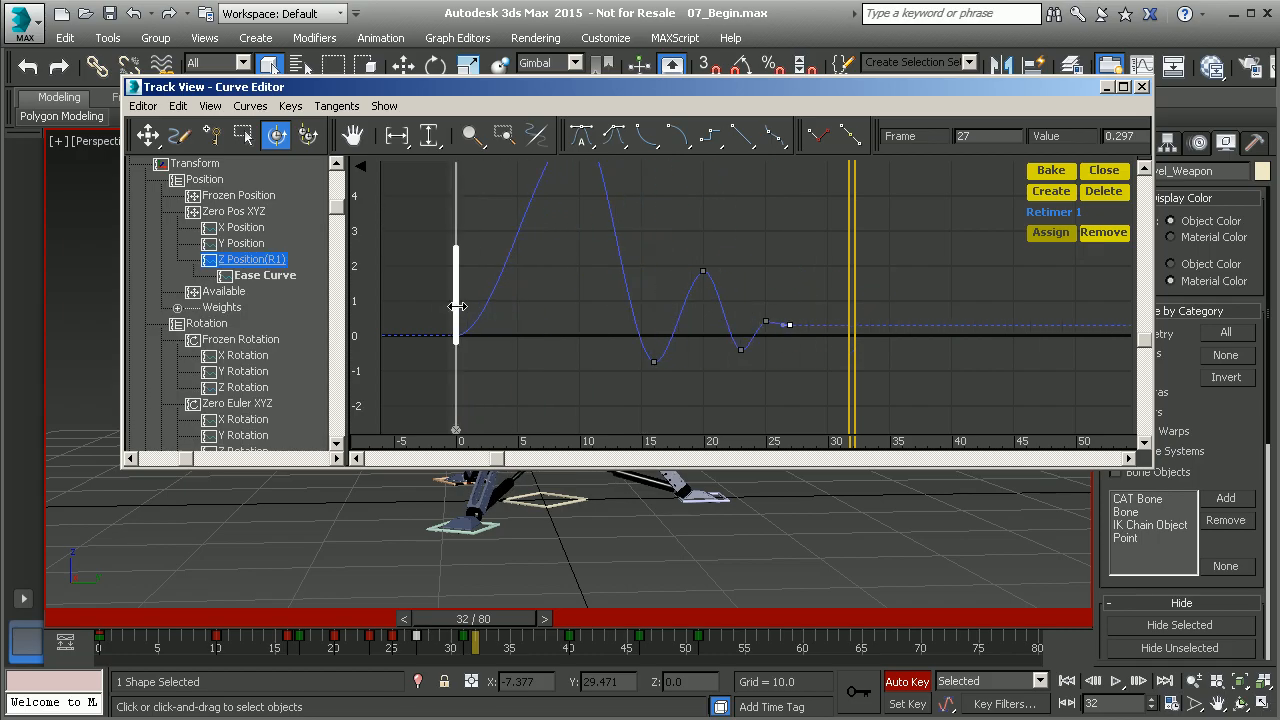
pyautogui.moveTo(792, 255)
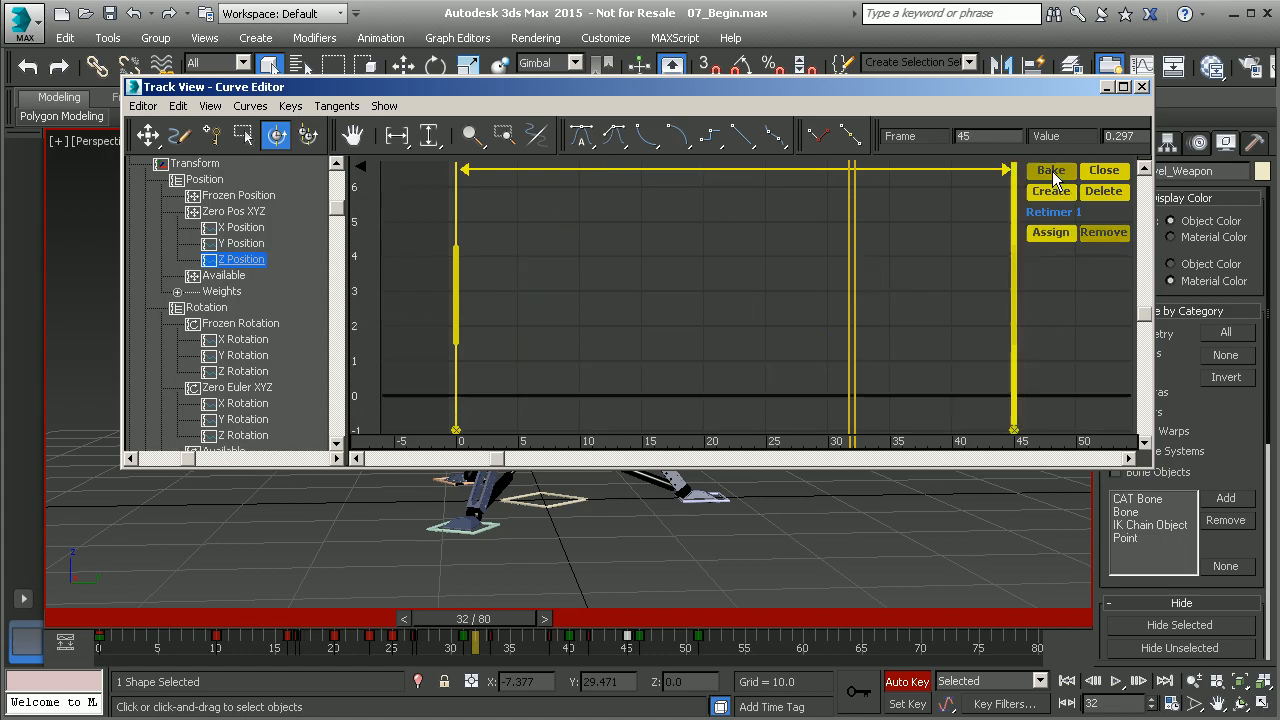
pyautogui.moveTo(676, 420)
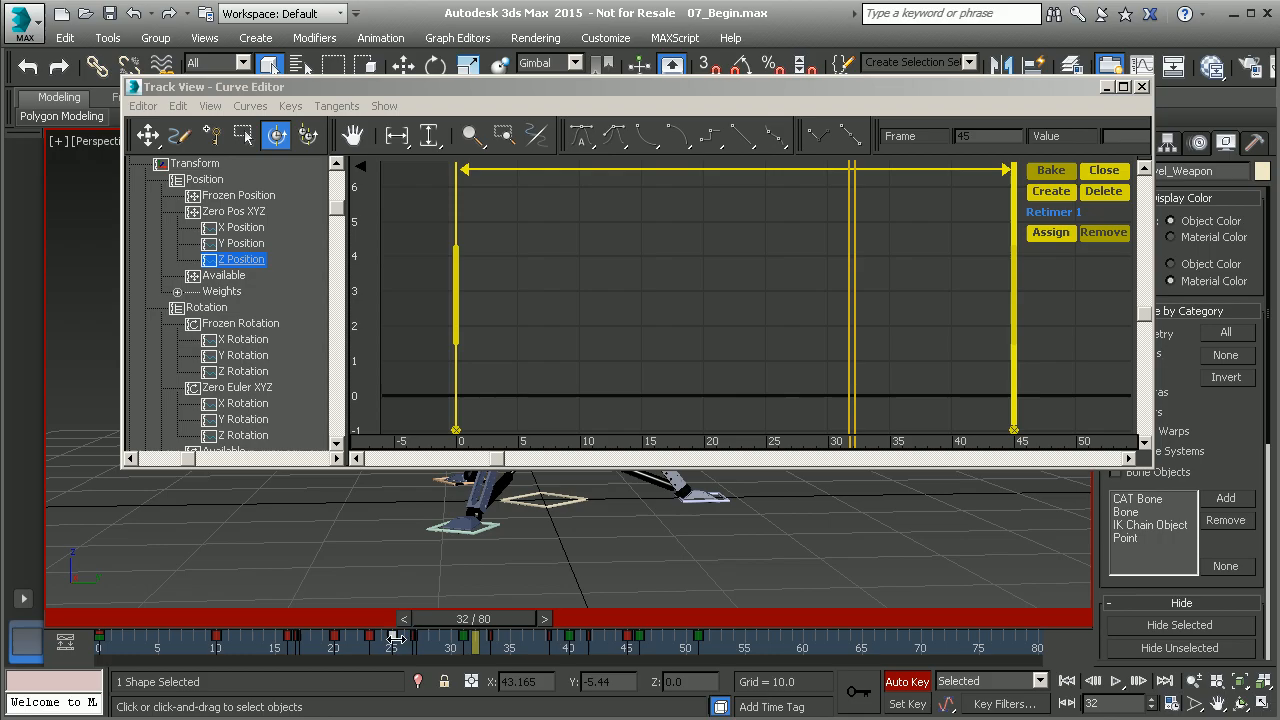
pyautogui.moveTo(502, 642)
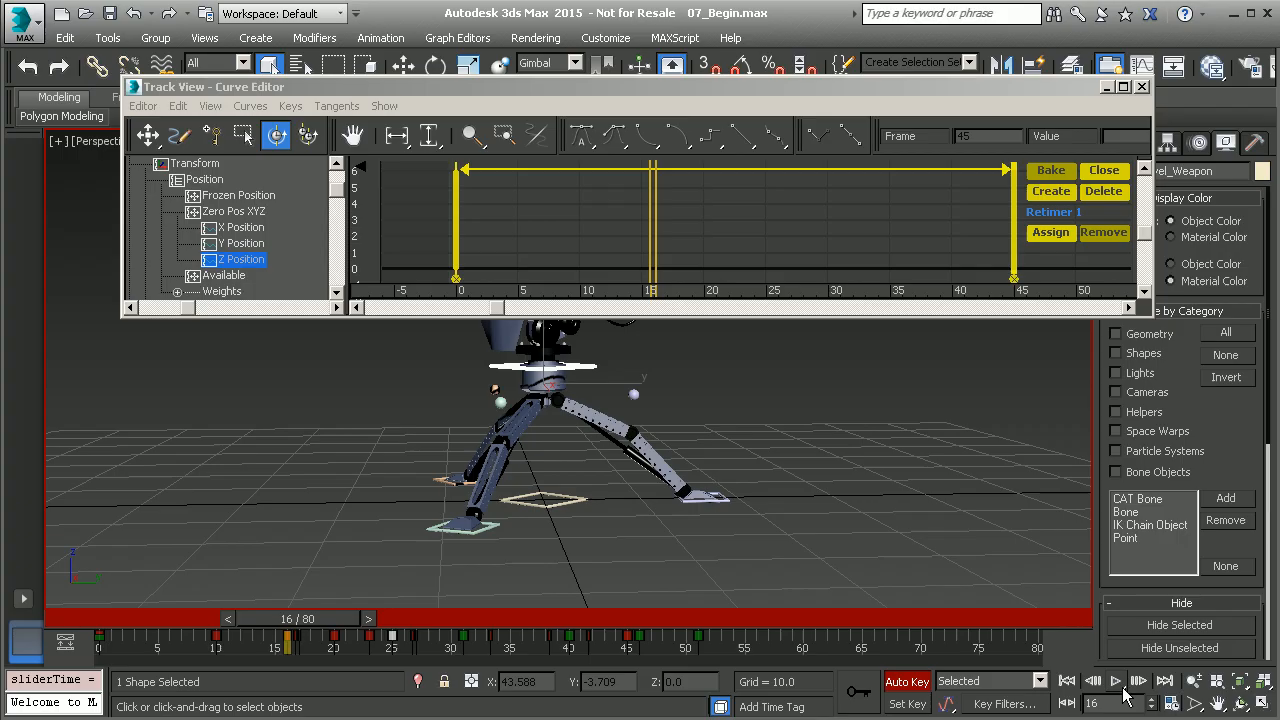
# Stop playback and scrub the time slider to check the retimed turret bounce.
pyautogui.click(1127, 682)
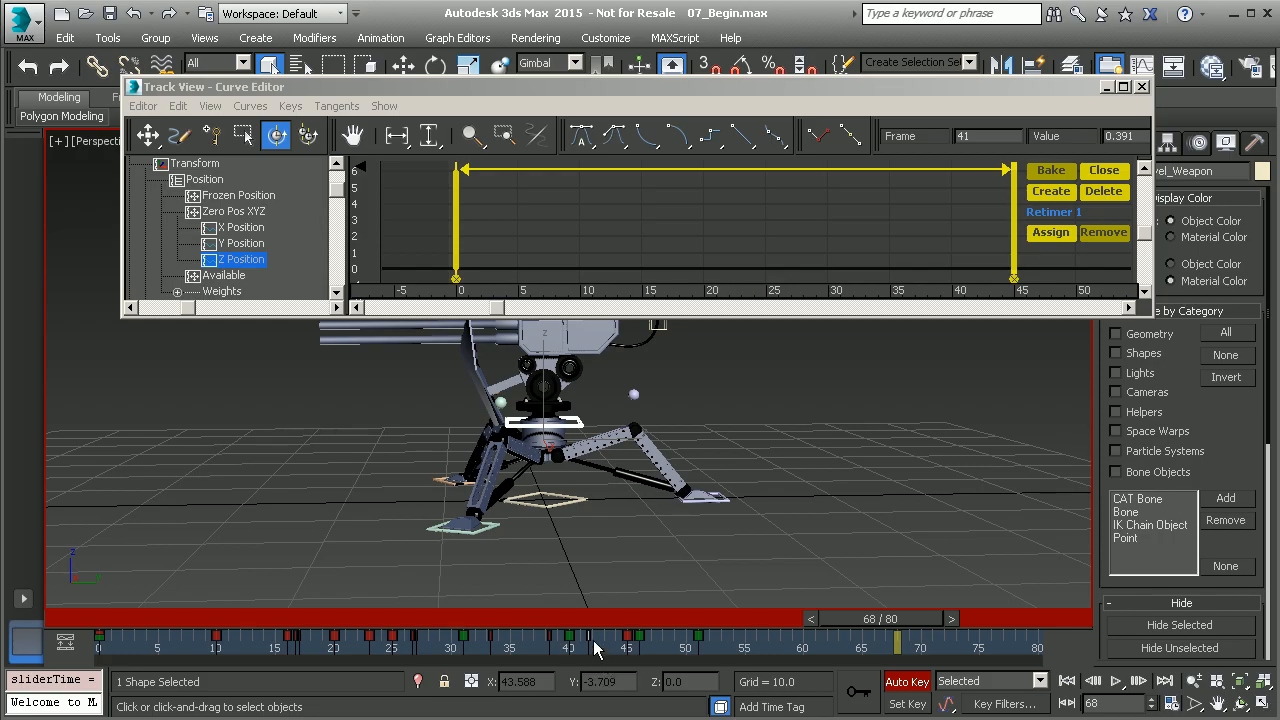
pyautogui.moveTo(593, 638); pyautogui.dragTo(603, 638)
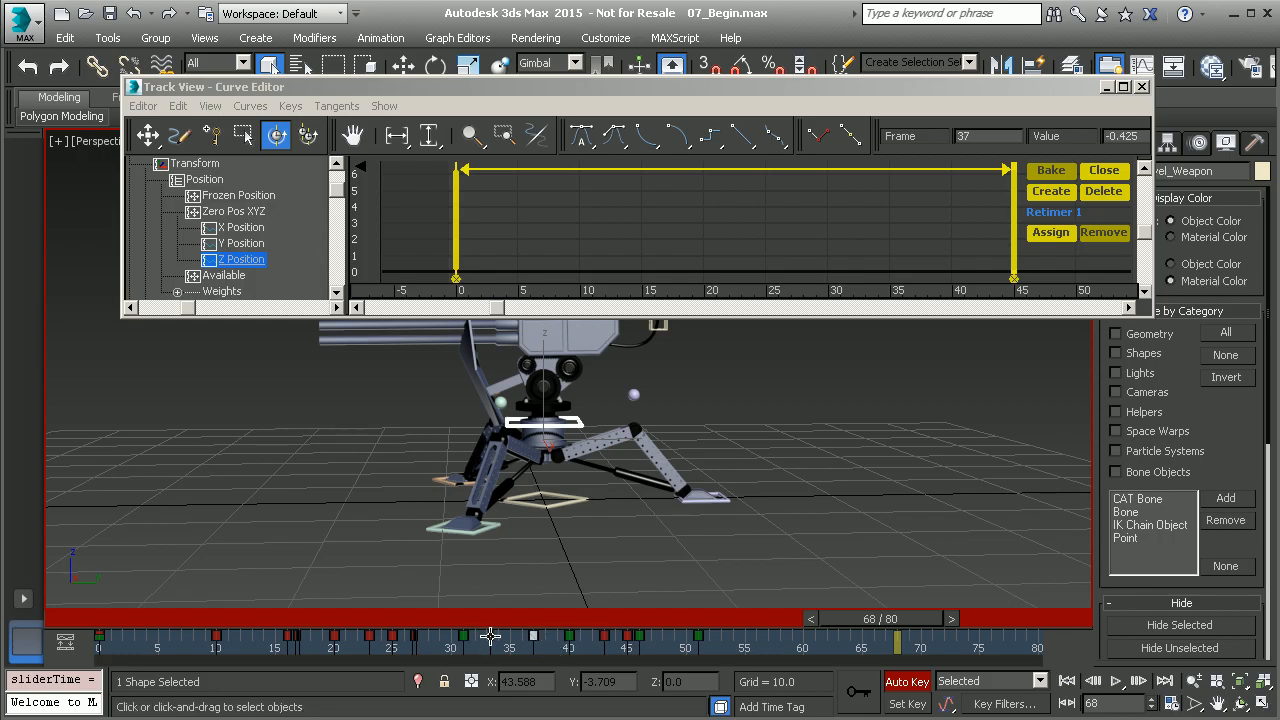
pyautogui.moveTo(490, 635); pyautogui.dragTo(497, 635)
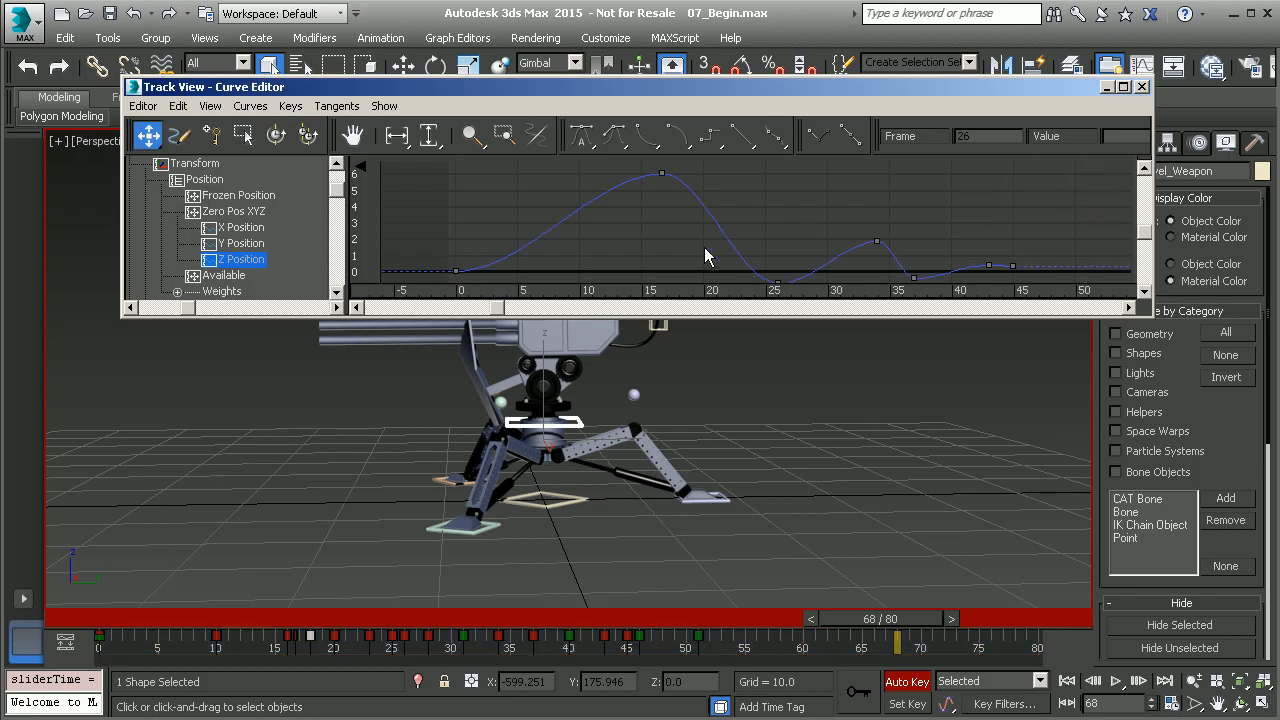
pyautogui.moveTo(780, 253)
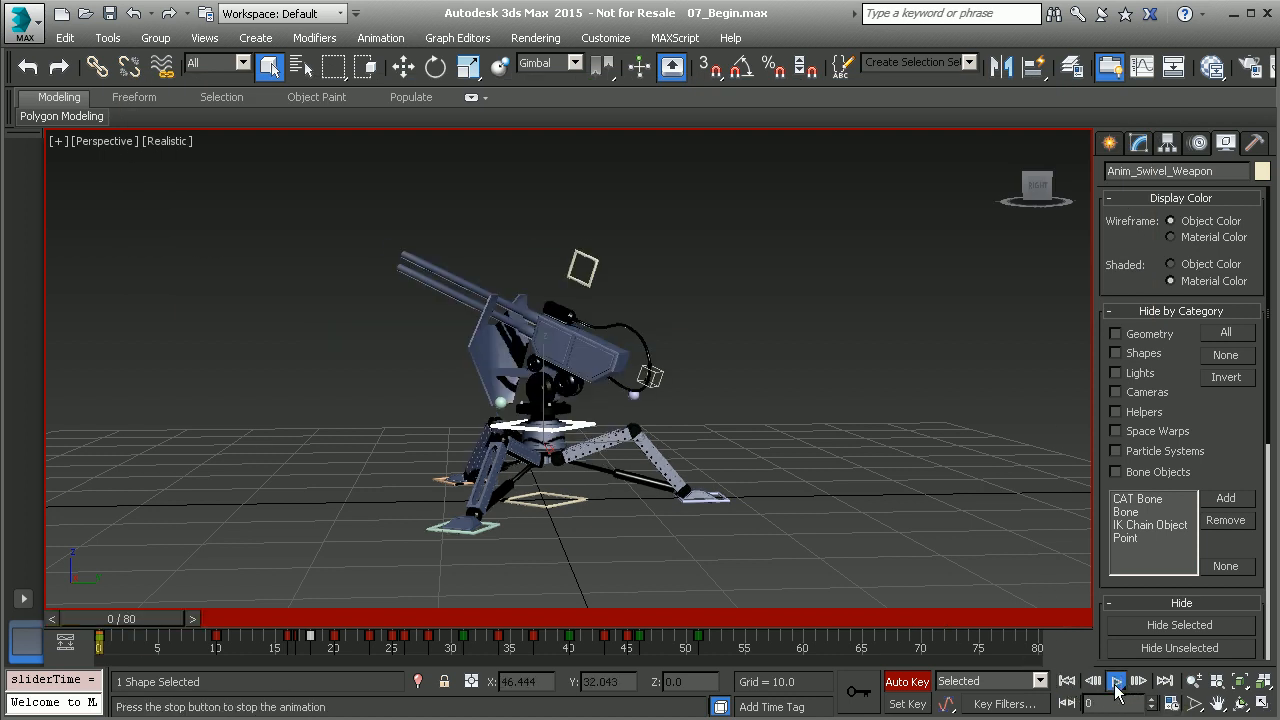
# Play the slower turret animation and stop it at frame 47.
pyautogui.click(1115, 678)
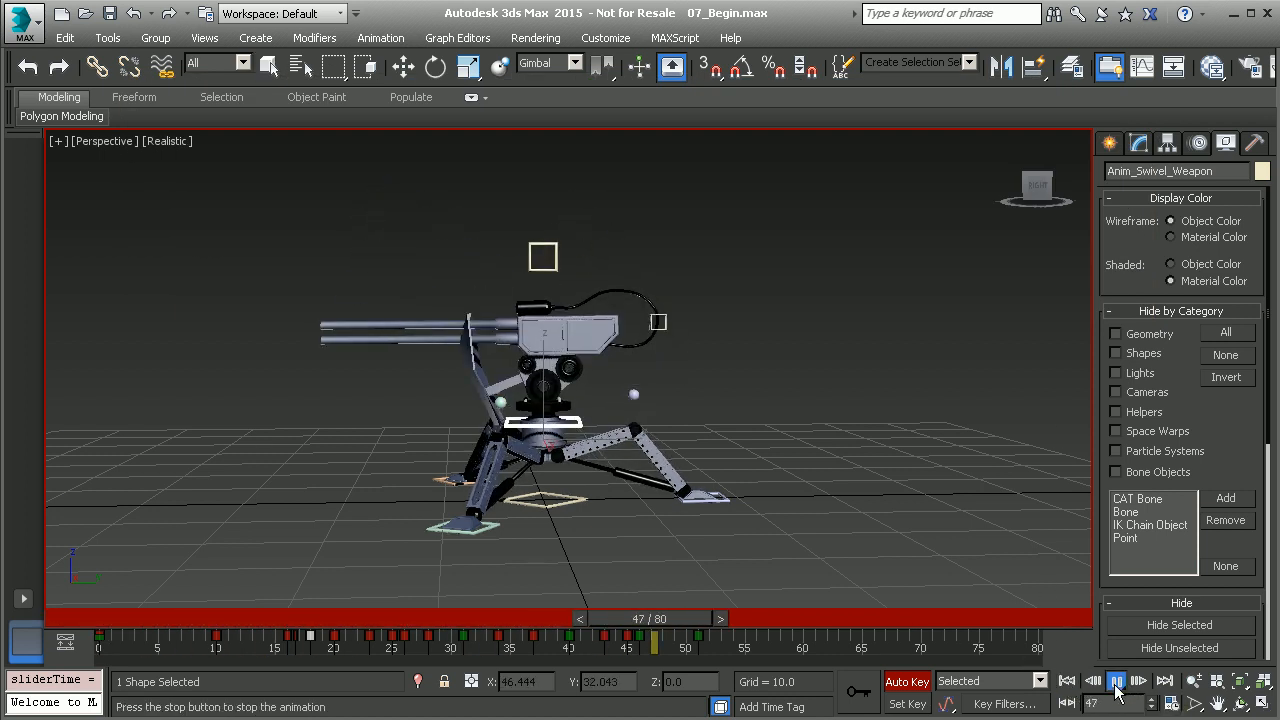
pyautogui.click(1121, 678)
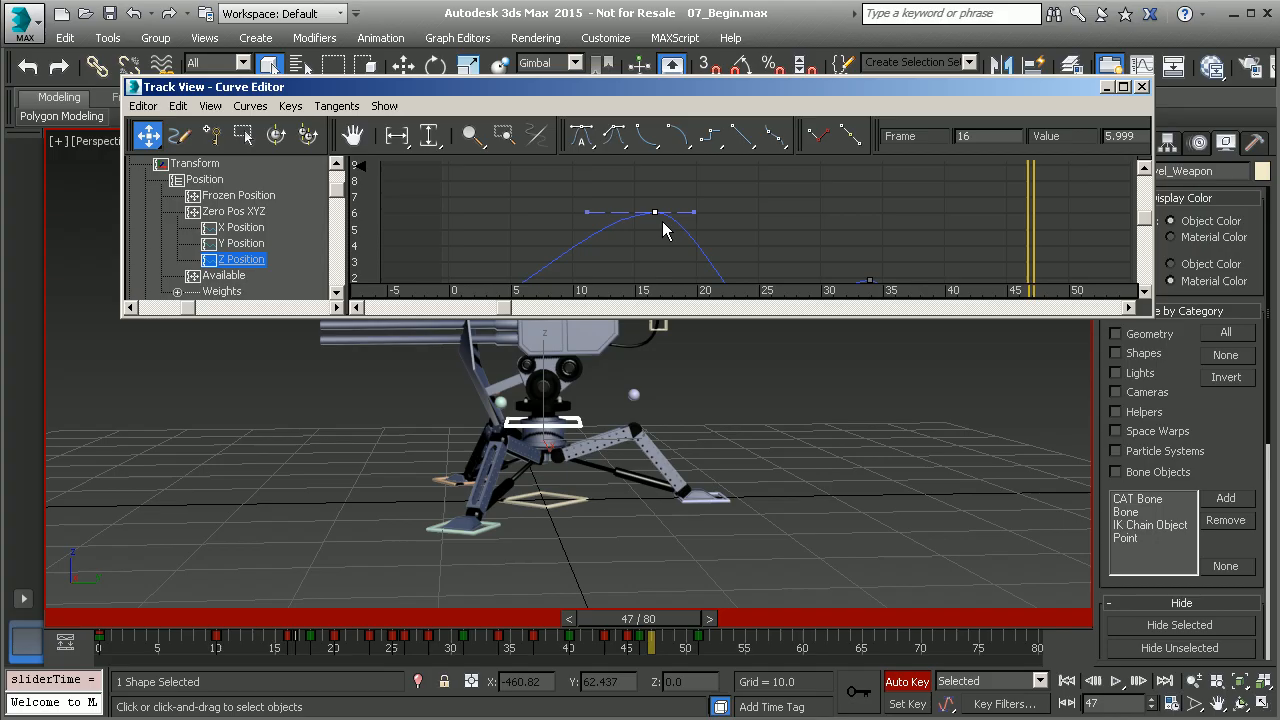
pyautogui.moveTo(691, 235)
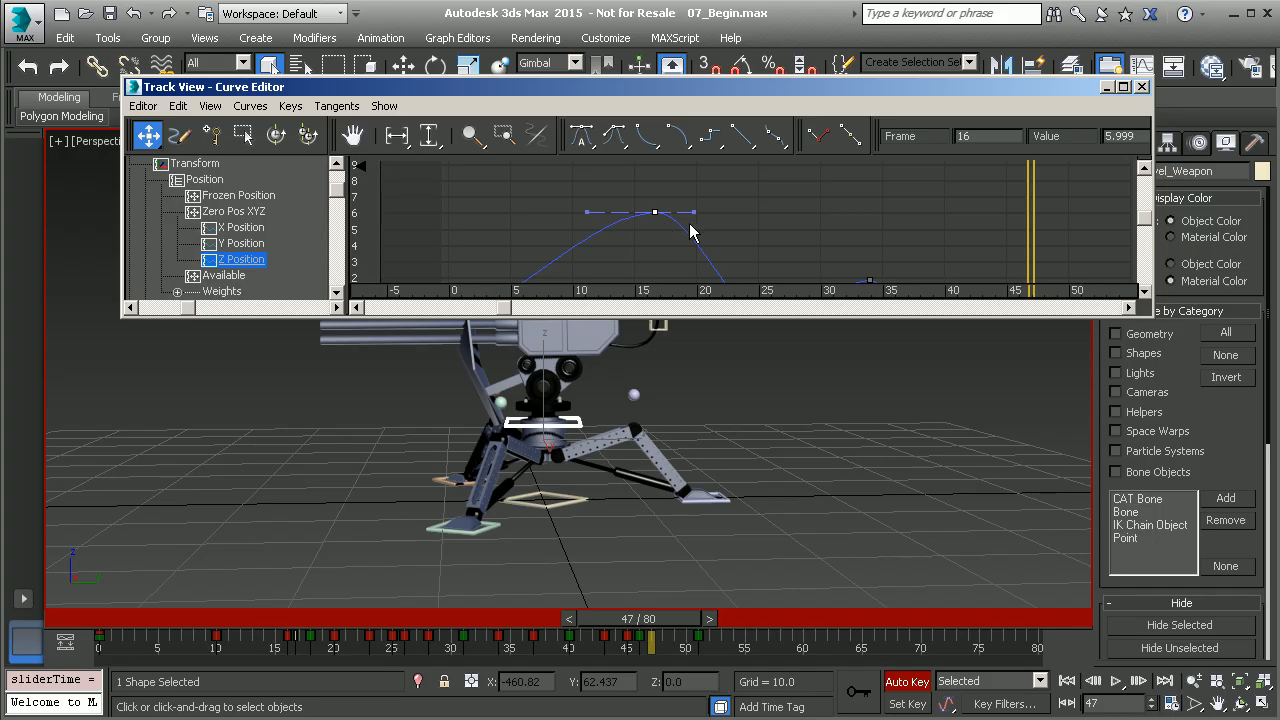
# Isolate Z Position, shift-drag the frame-16 peak key to clone it at frame 20, and adjust its height.
pyautogui.moveTo(693, 215); pyautogui.dragTo(693, 250)
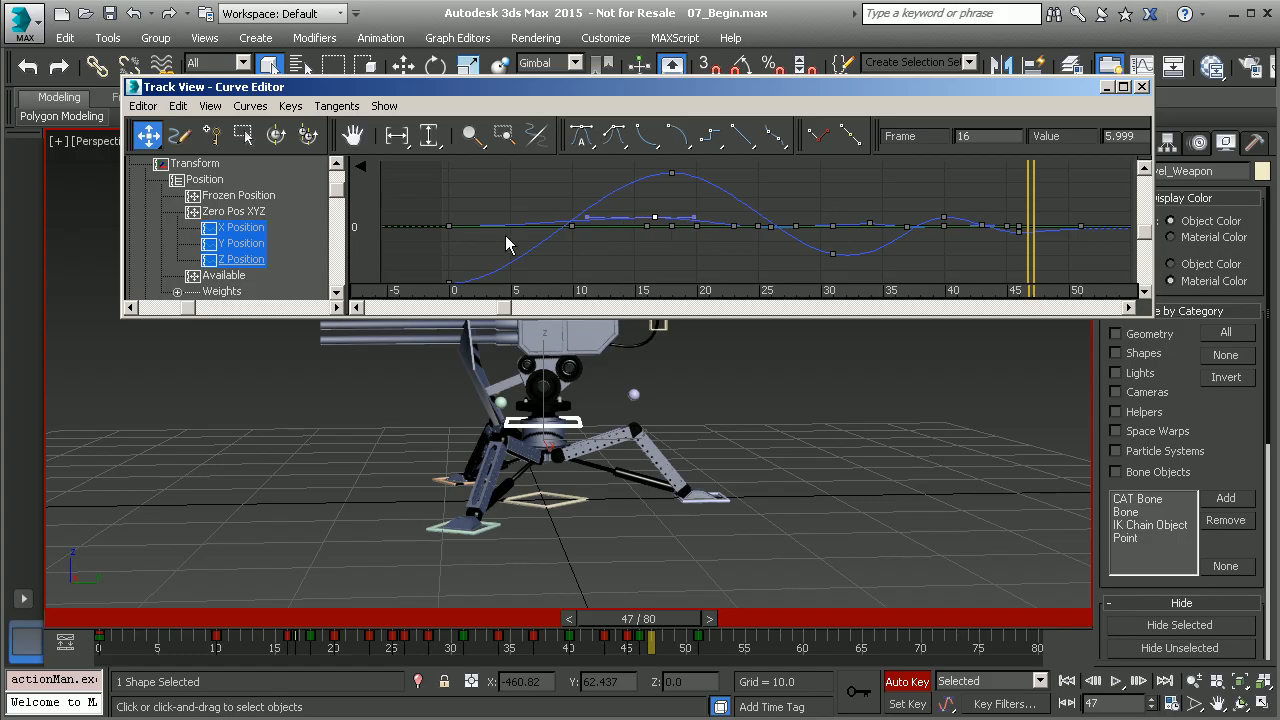
pyautogui.click(242, 259)
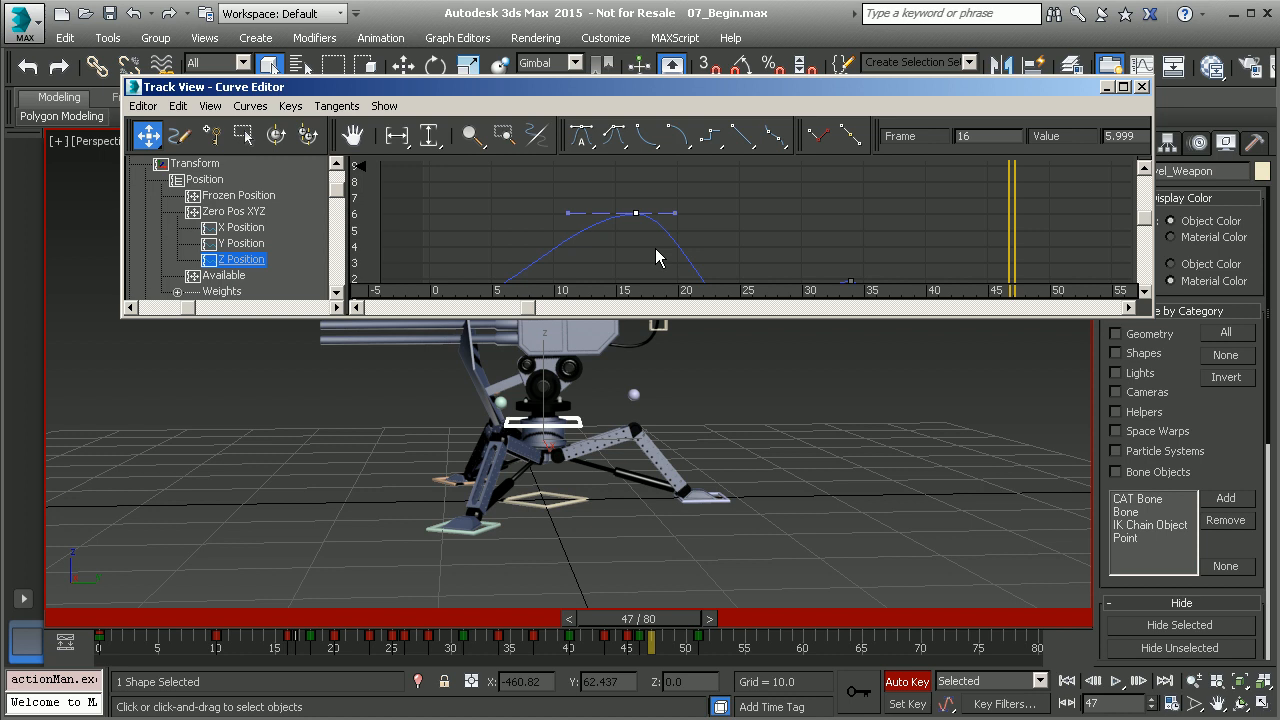
pyautogui.moveTo(639, 212)
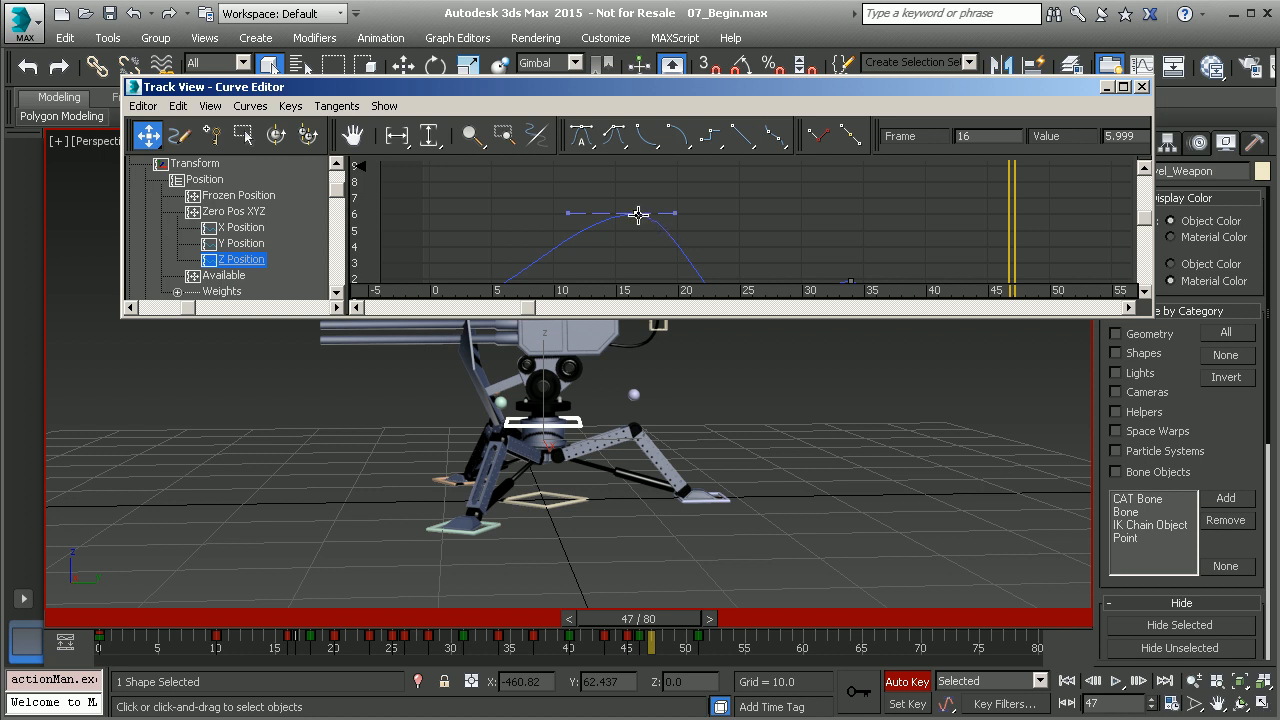
pyautogui.moveTo(640, 213); pyautogui.dragTo(718, 213)
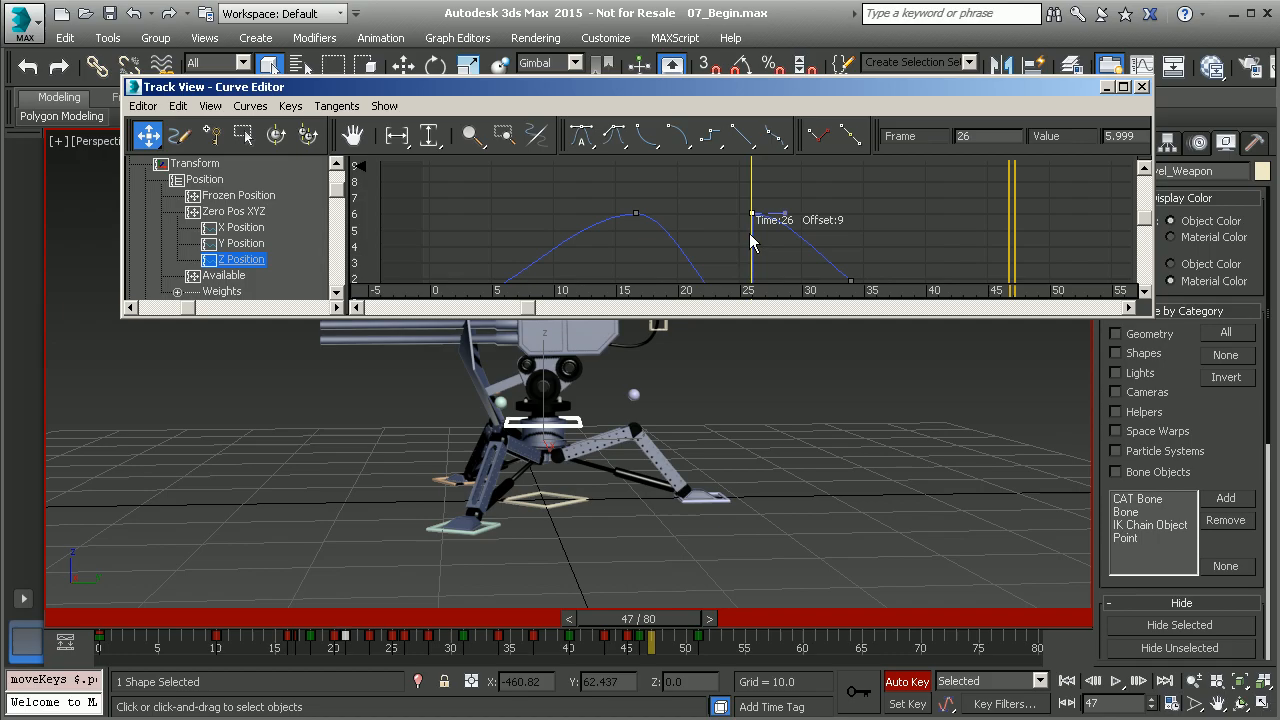
pyautogui.moveTo(752, 213); pyautogui.dragTo(825, 213)
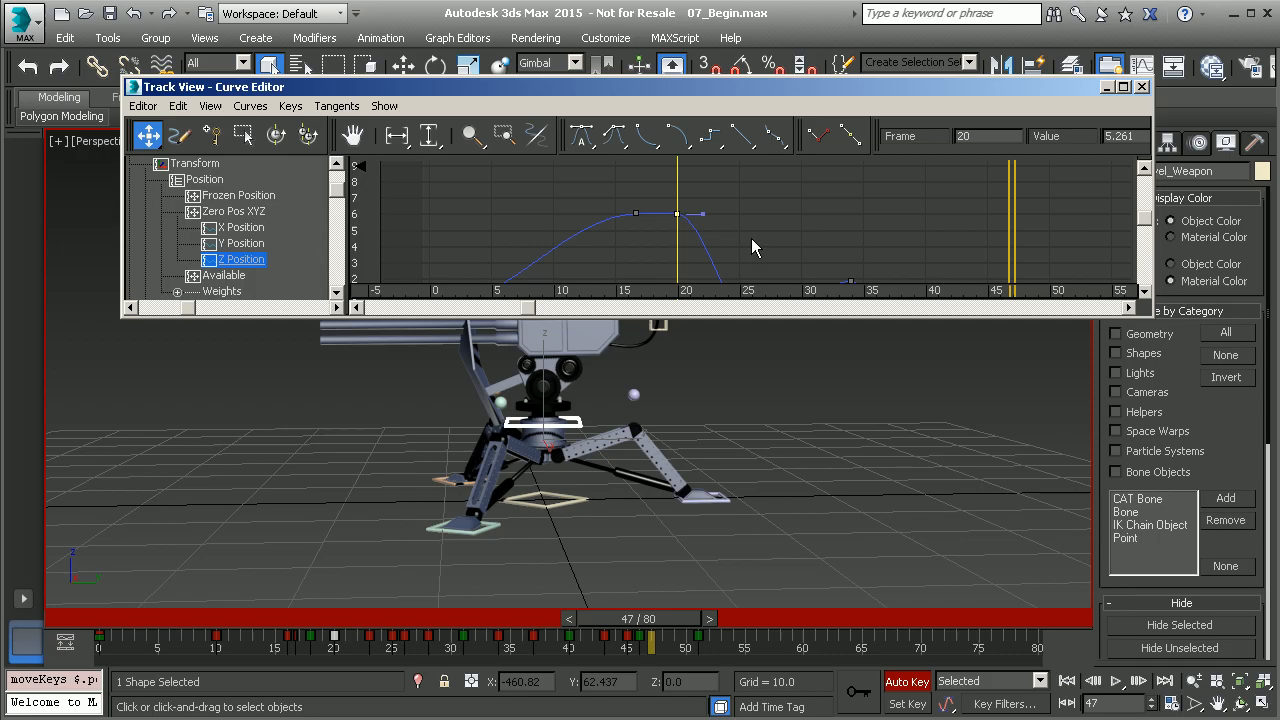
pyautogui.moveTo(677, 214); pyautogui.dragTo(677, 258)
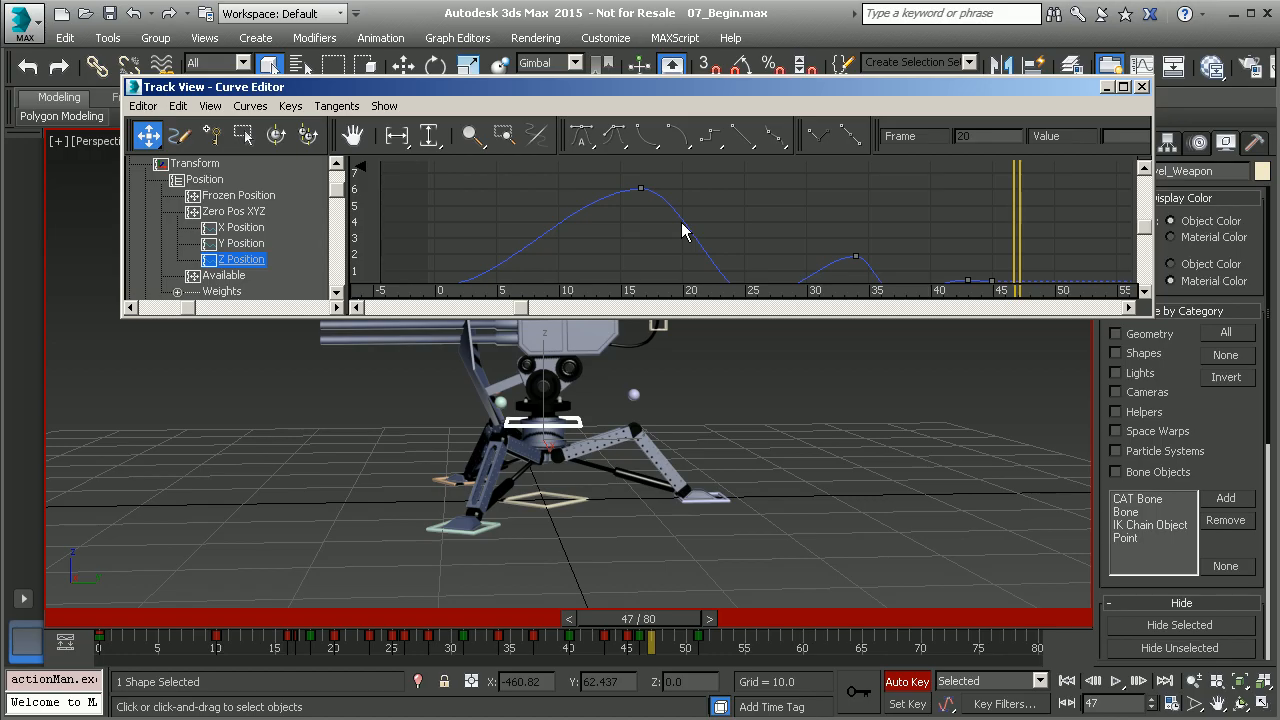
pyautogui.moveTo(670, 243)
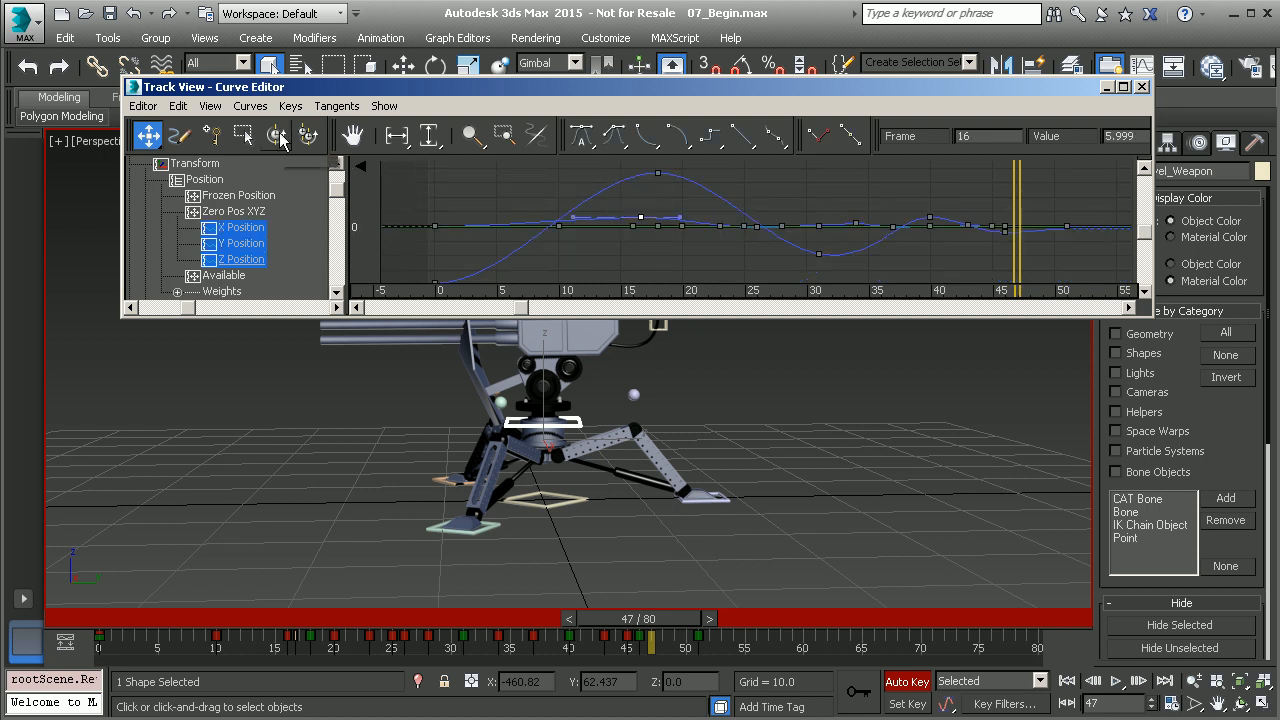
pyautogui.moveTo(290, 150)
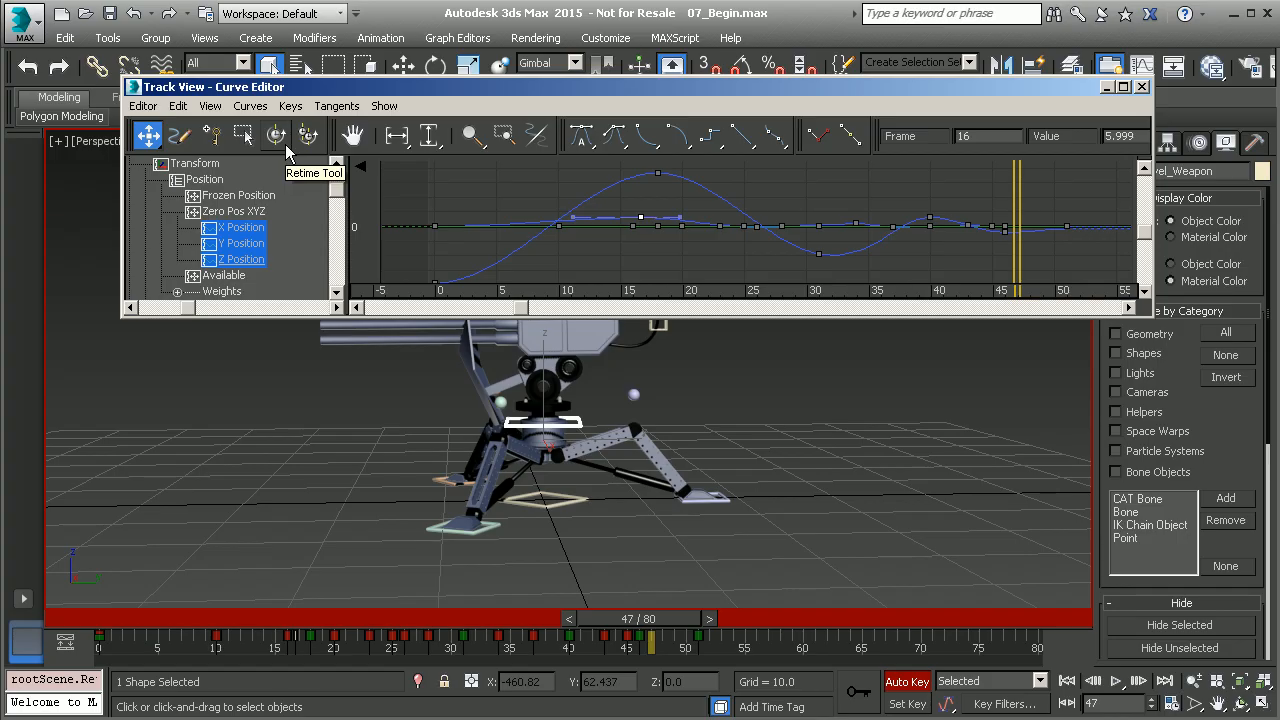
pyautogui.moveTo(765, 102)
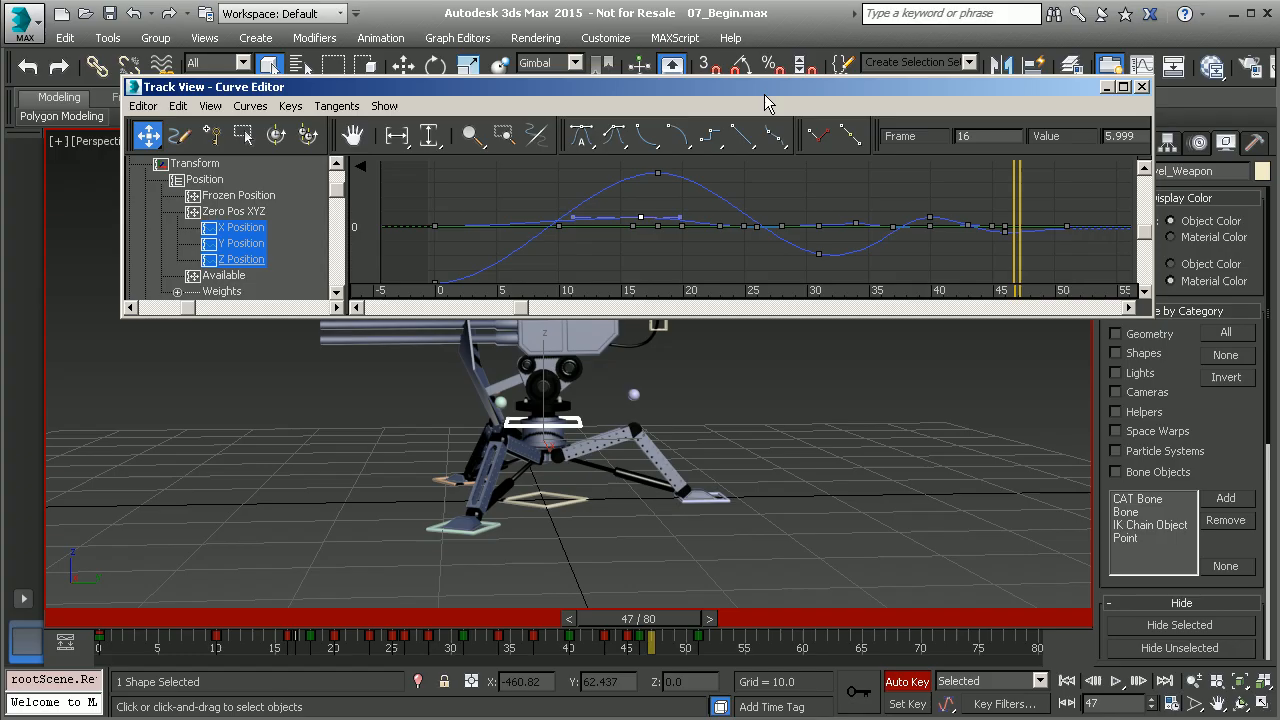